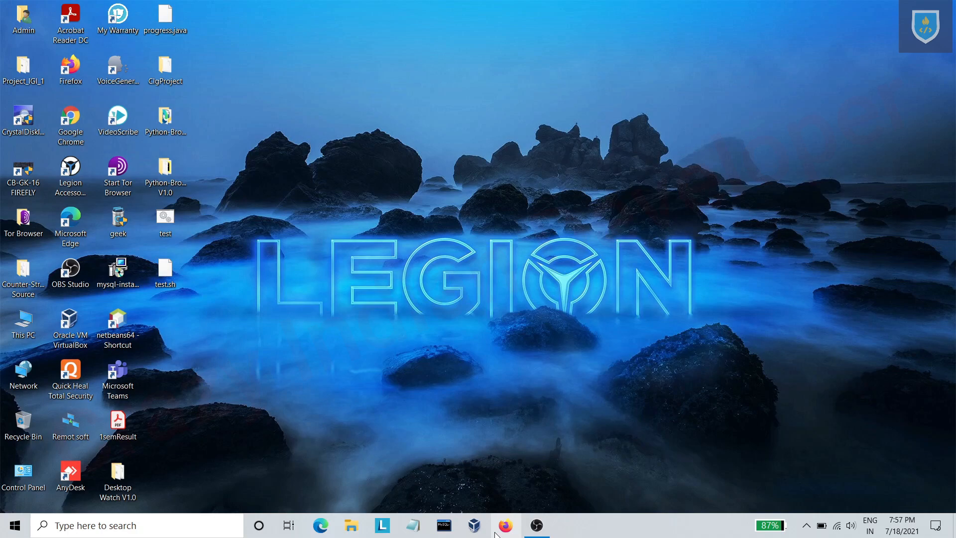
- Launch Firefox and search the web for 'kali linux download'
click(505, 524)
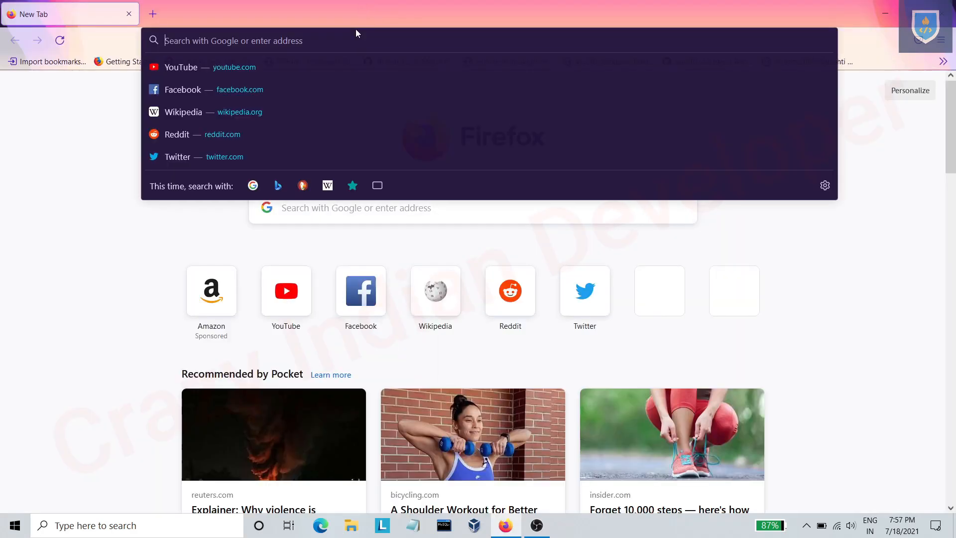
text(kali linu)
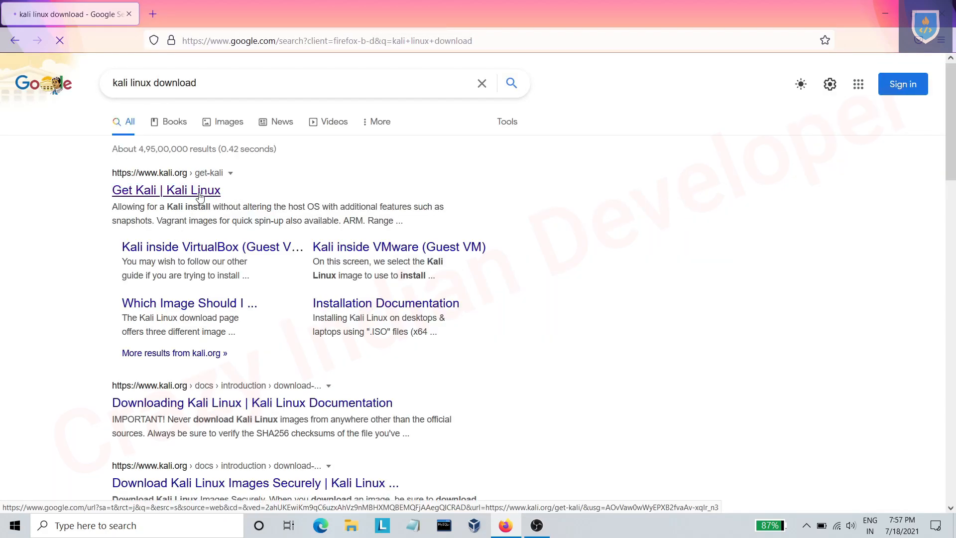
- Open the Get Kali result and scroll to the Bare Metal images
click(166, 190)
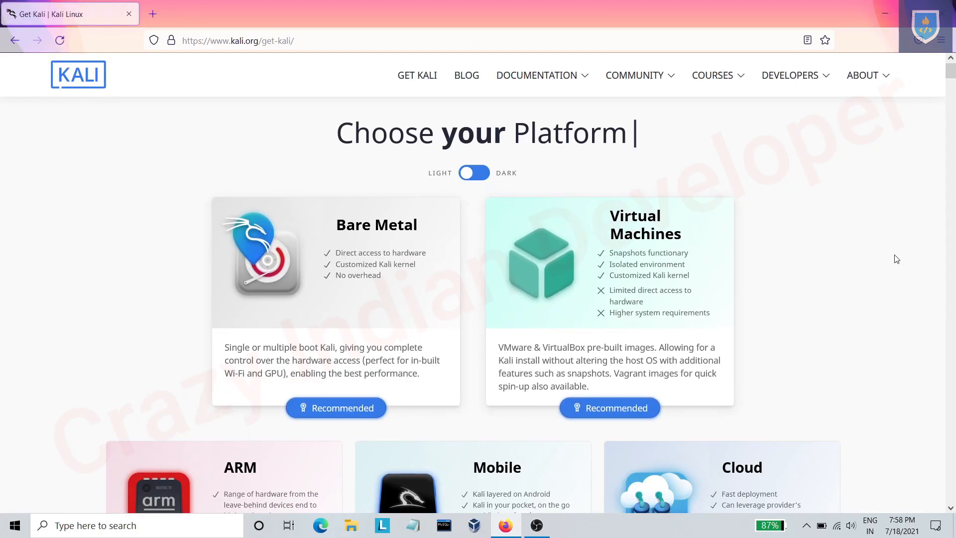
scroll(down, 3)
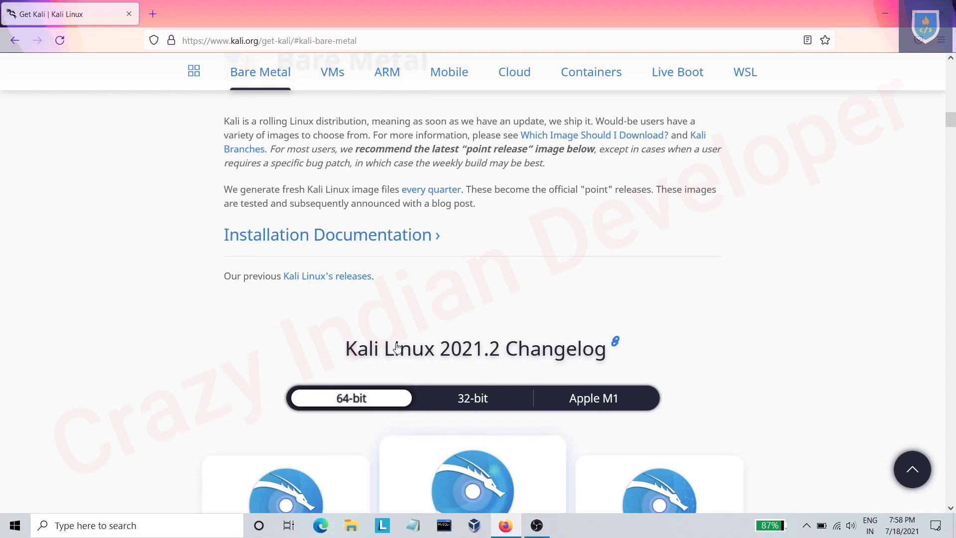
scroll(down, 3)
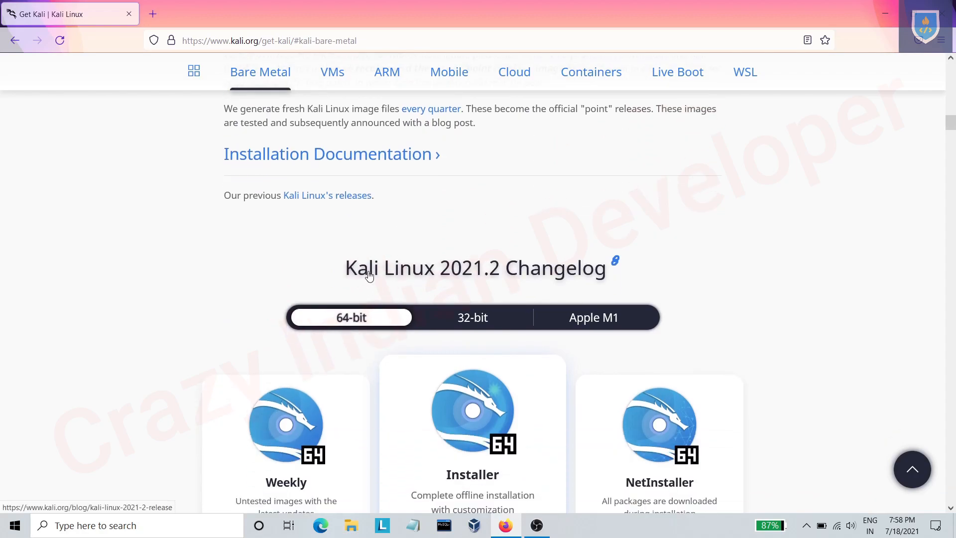
mouse_move(391, 267)
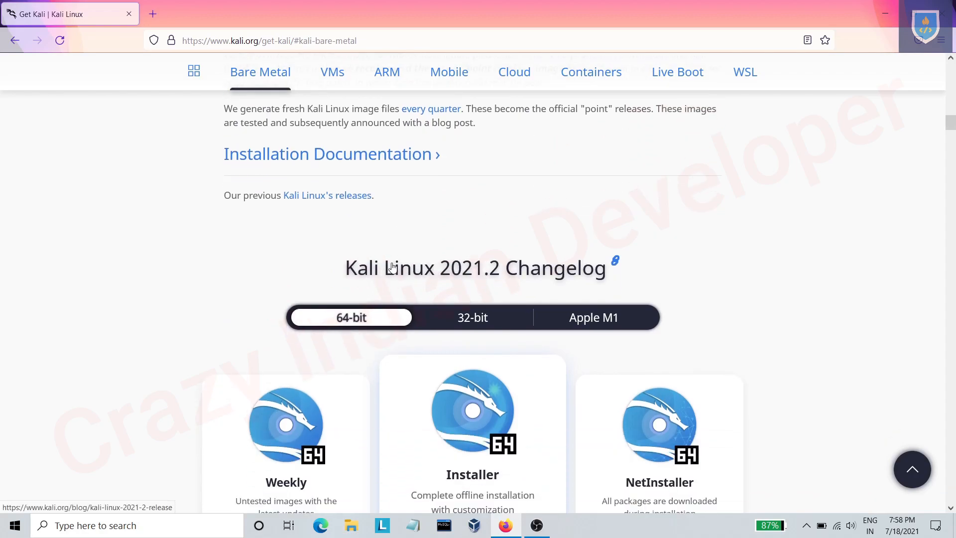
scroll(down, 3)
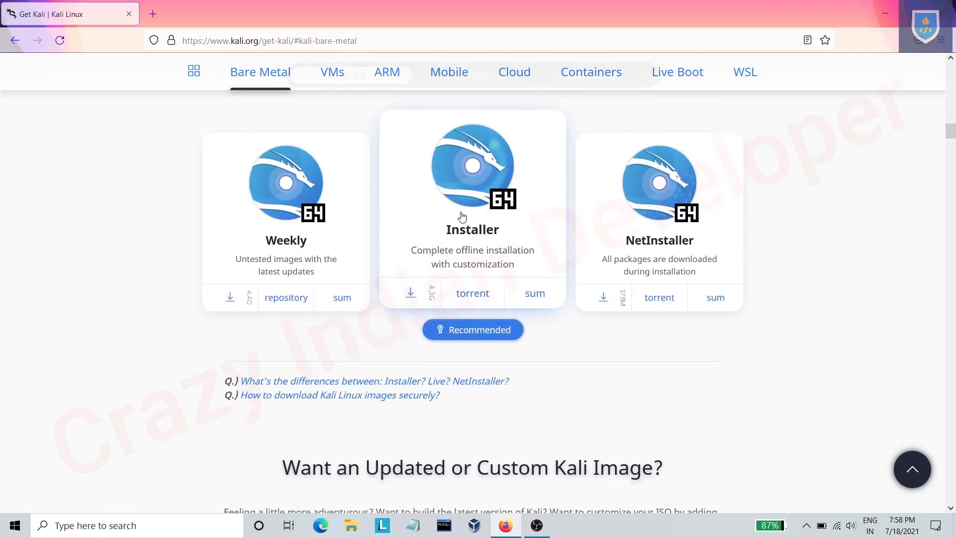
scroll(up, 3)
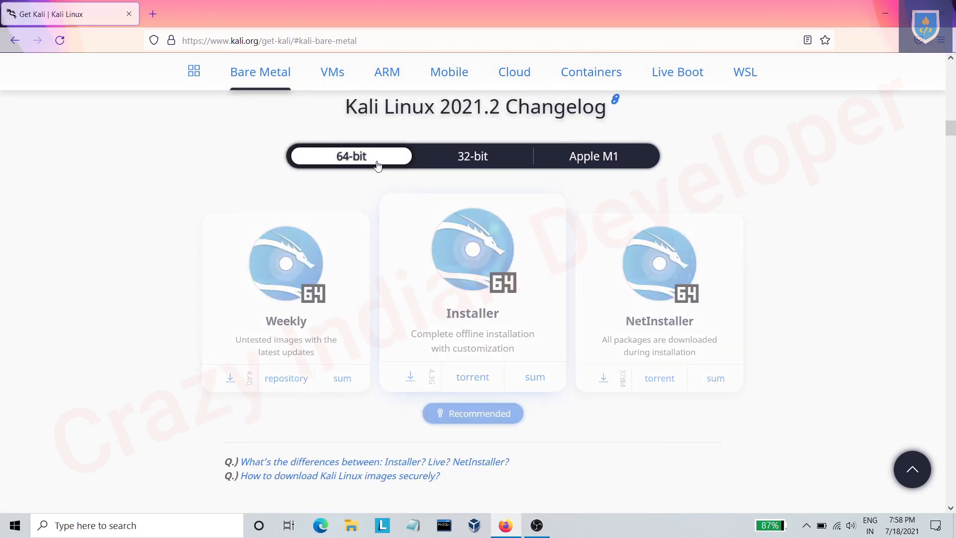
- Compare the 32-bit and Apple M1 tabs, then download the 64-bit Installer image
click(592, 156)
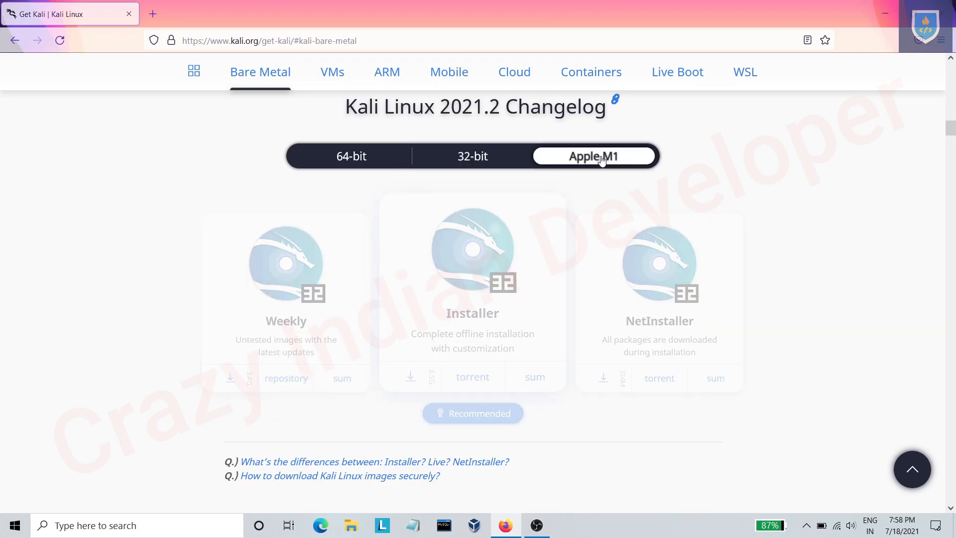
click(592, 156)
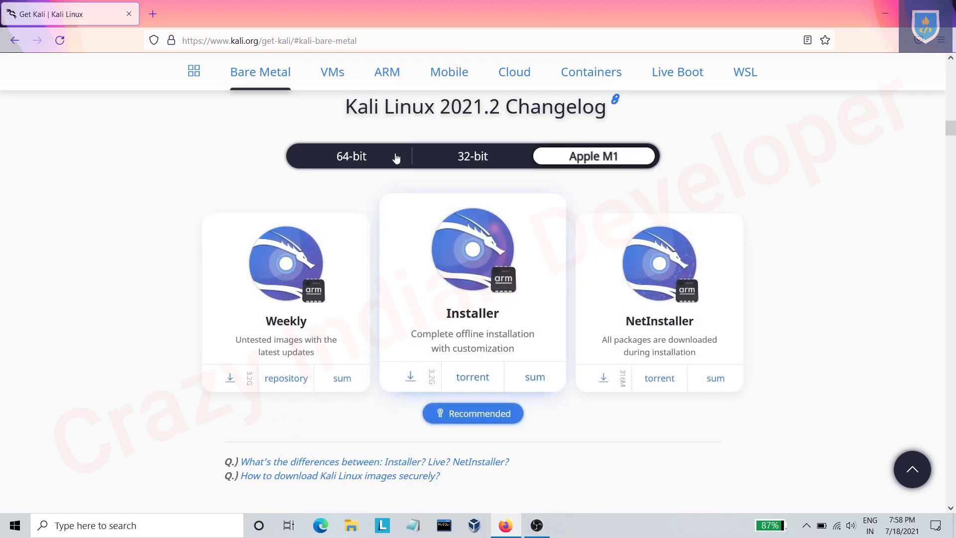
click(351, 156)
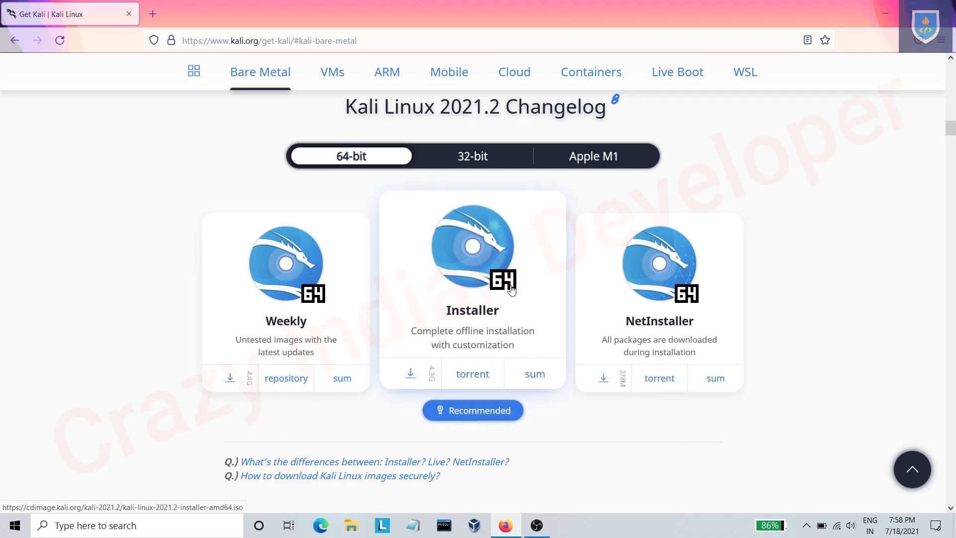
click(472, 374)
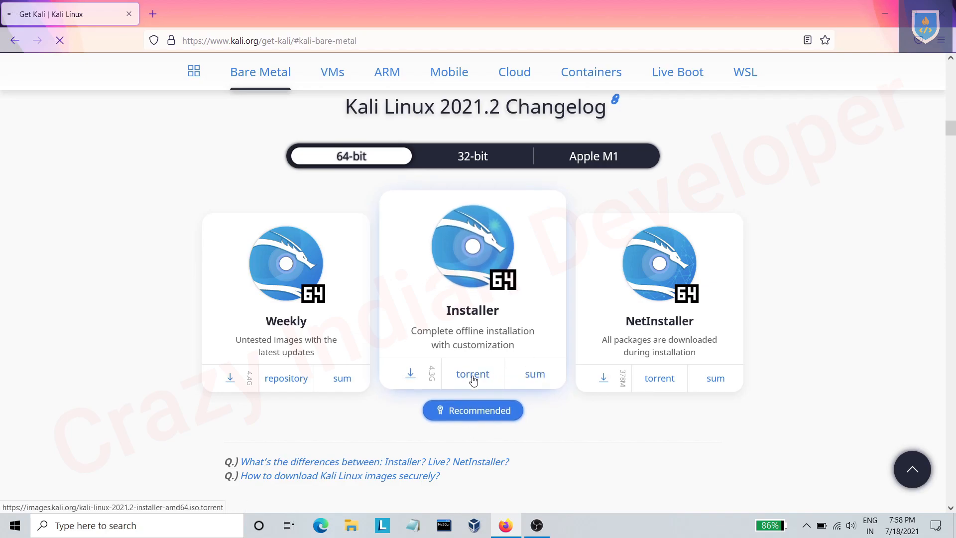
click(472, 374)
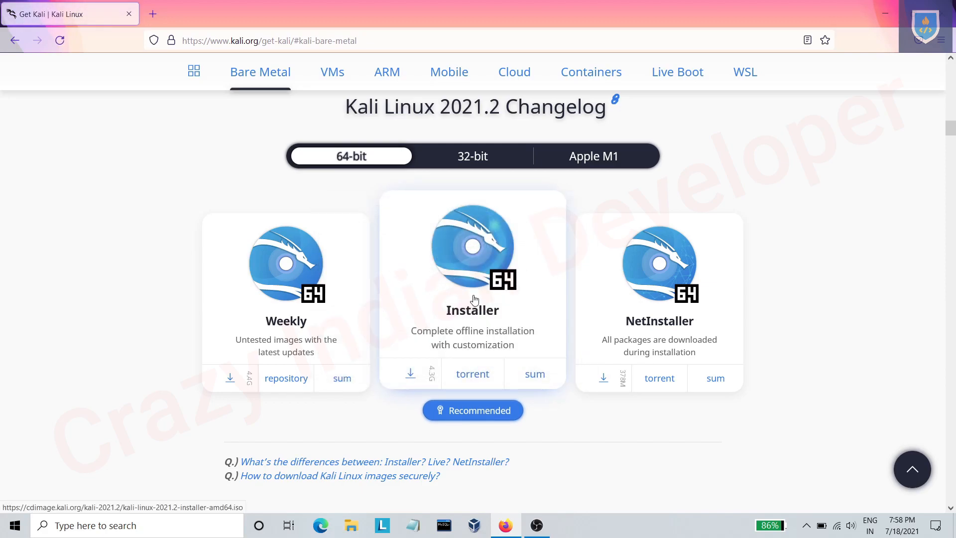
mouse_move(469, 280)
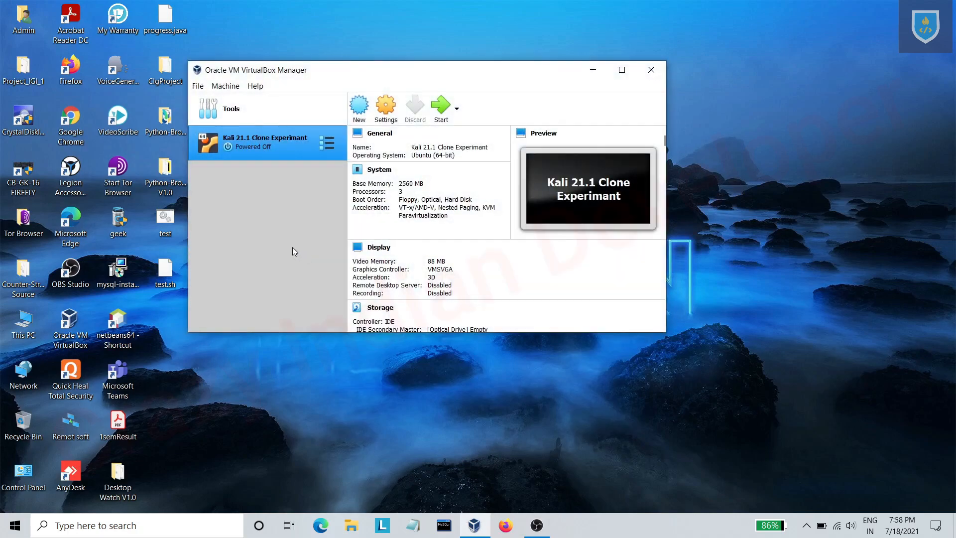
- Name a new VM 'Kali Linux 21.2', type Linux, version Debian (64-bit), and continue
click(358, 105)
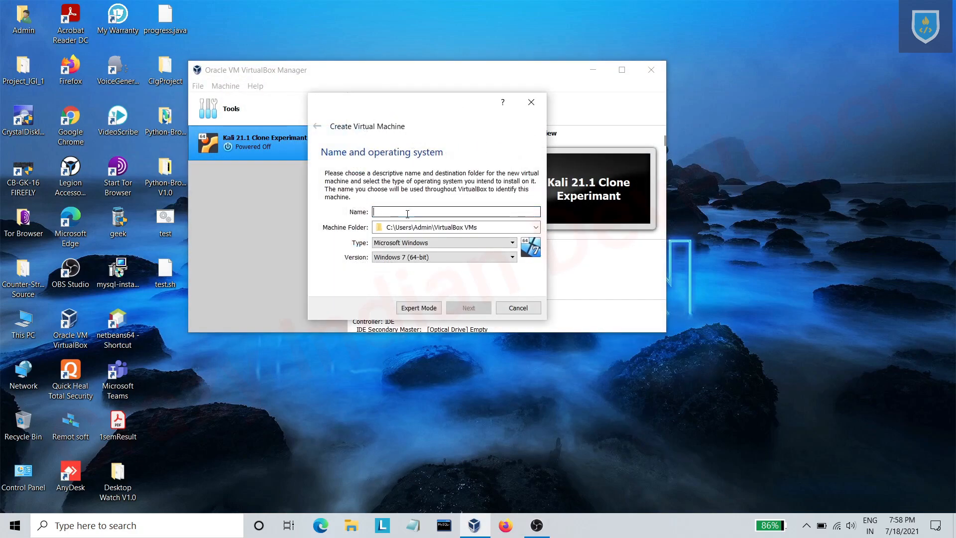
text(Kali Linux 21.2)
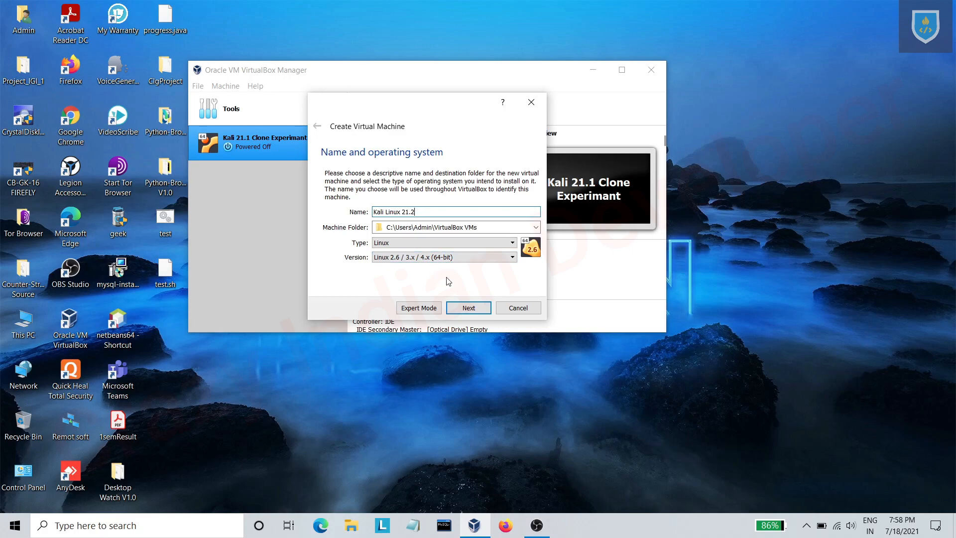
click(511, 257)
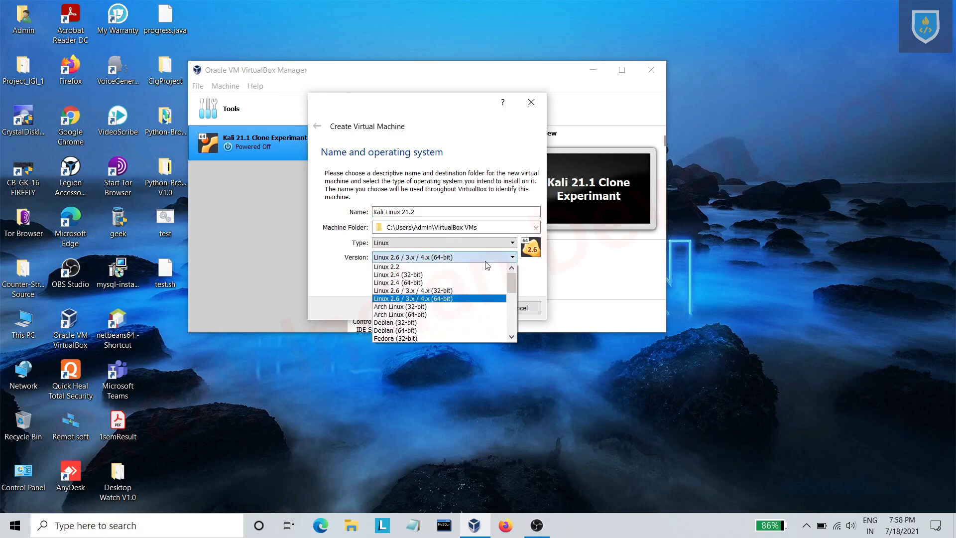
click(394, 331)
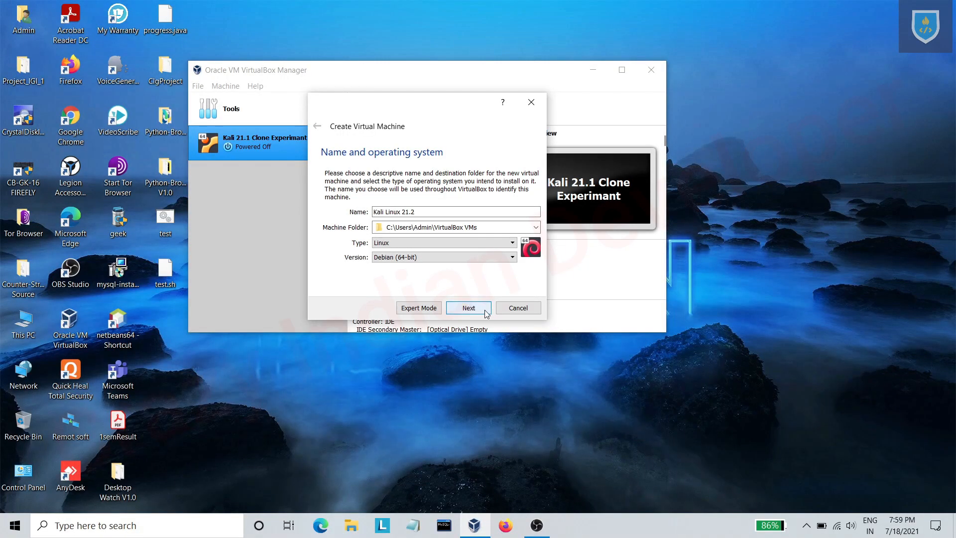
click(468, 307)
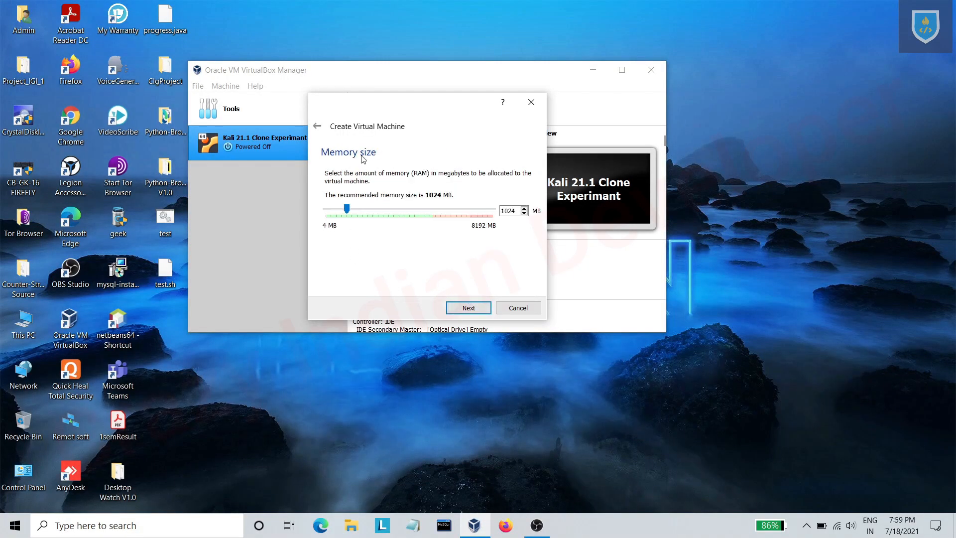
- Set memory to 2924 MB and opt to create a new virtual hard disk
drag(346, 210, 383, 210)
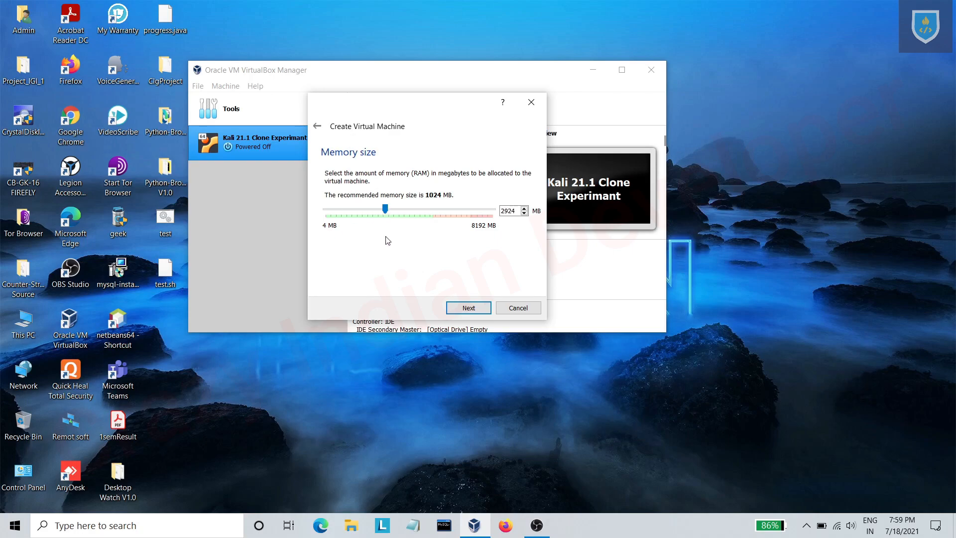
click(467, 307)
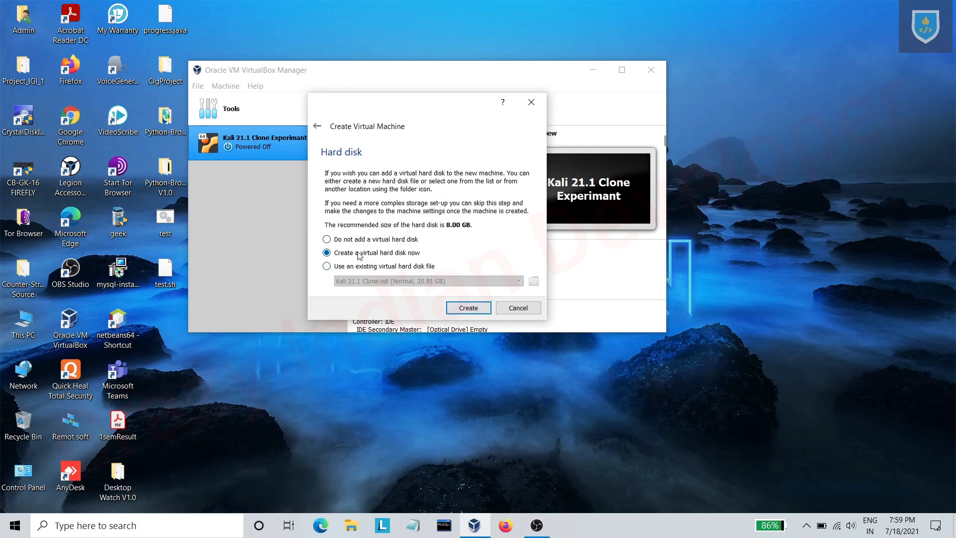
mouse_move(467, 307)
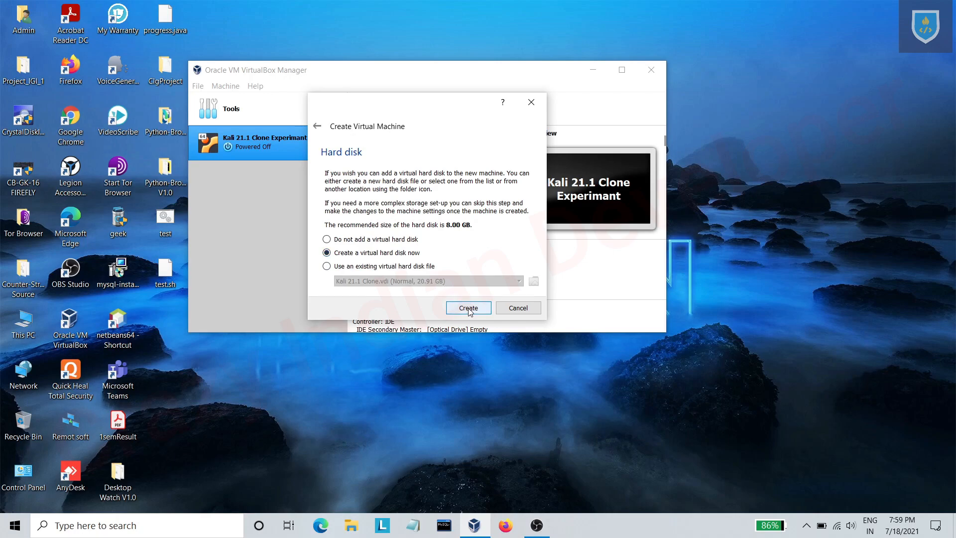
click(468, 307)
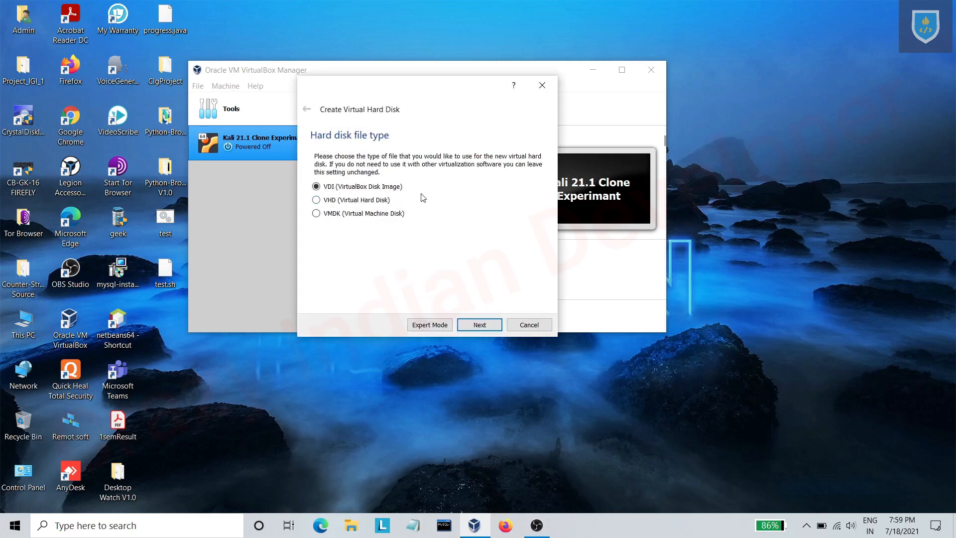
mouse_move(409, 194)
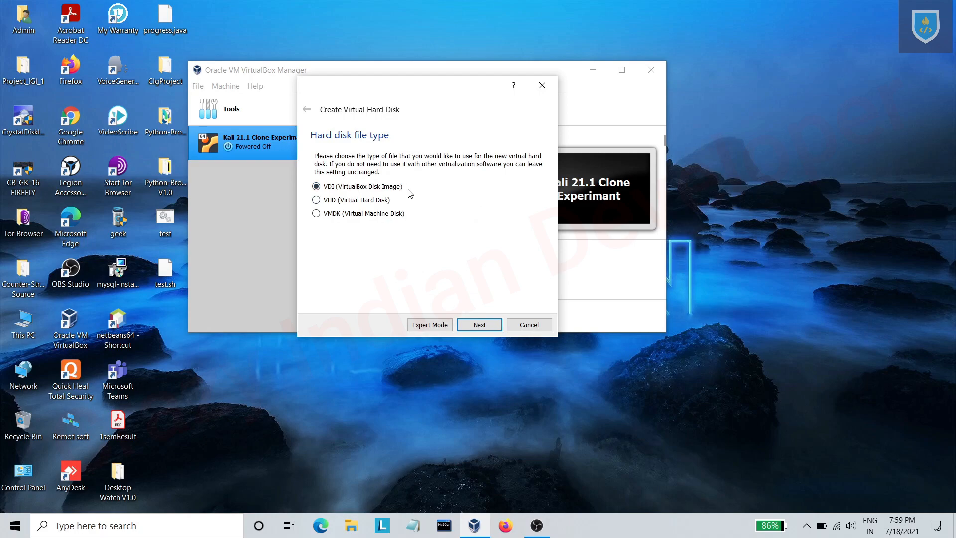
mouse_move(479, 324)
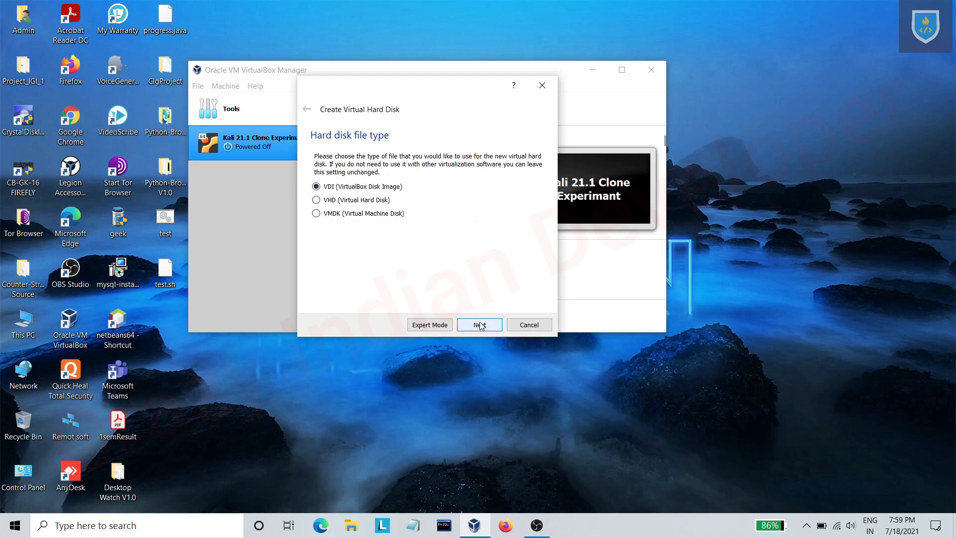
- Create a 20.50 GB dynamically allocated VDI disk to finish the machine
click(479, 324)
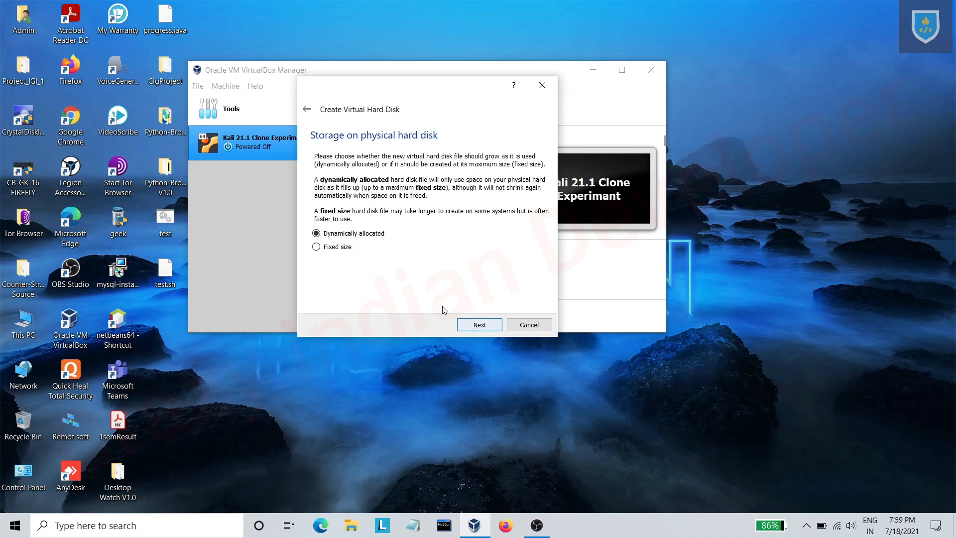
click(479, 324)
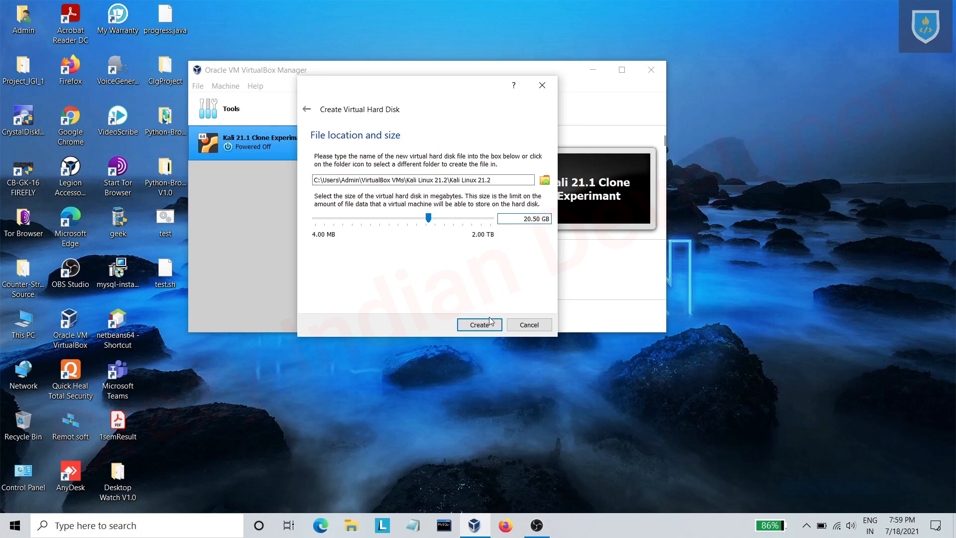
click(479, 323)
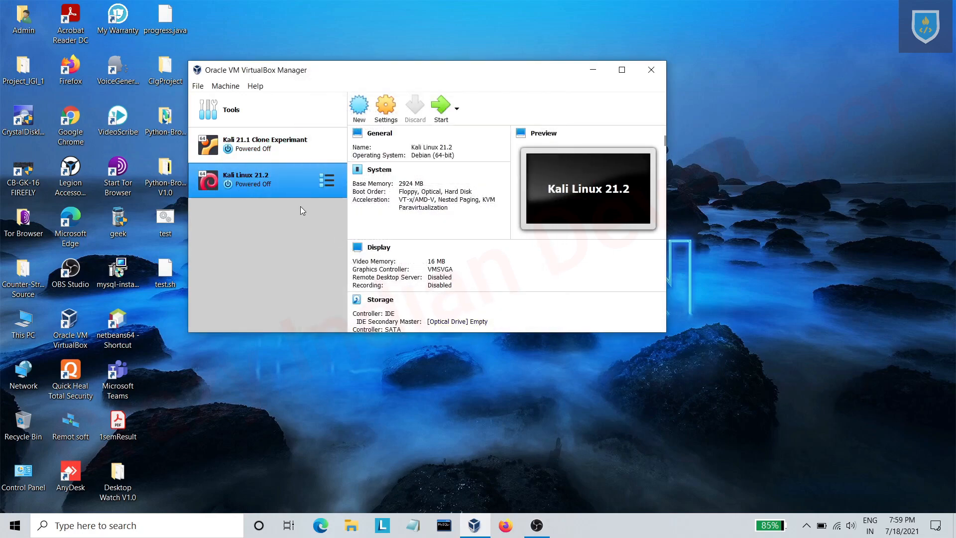
mouse_move(266, 186)
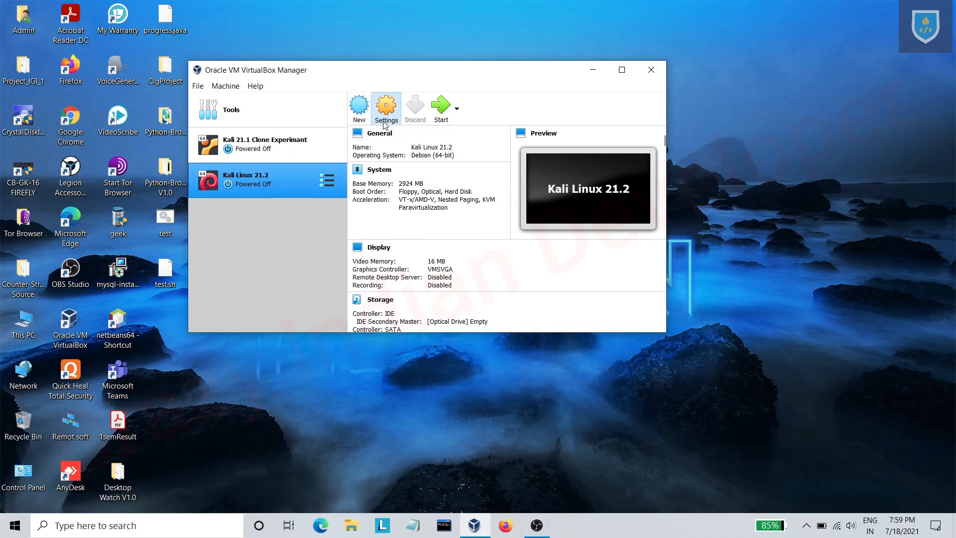
- In Kali Linux 21.2 settings, set the shared clipboard to bidirectional
click(385, 107)
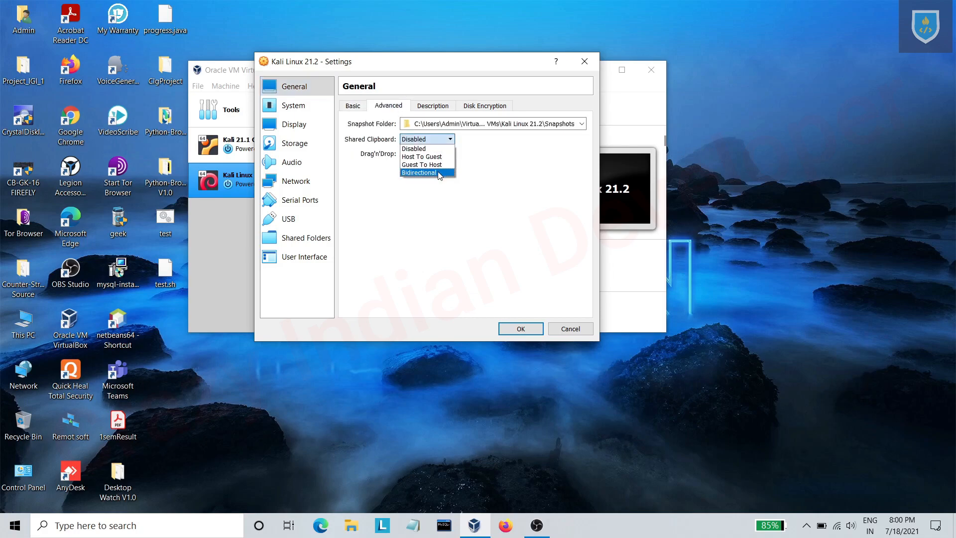
click(419, 172)
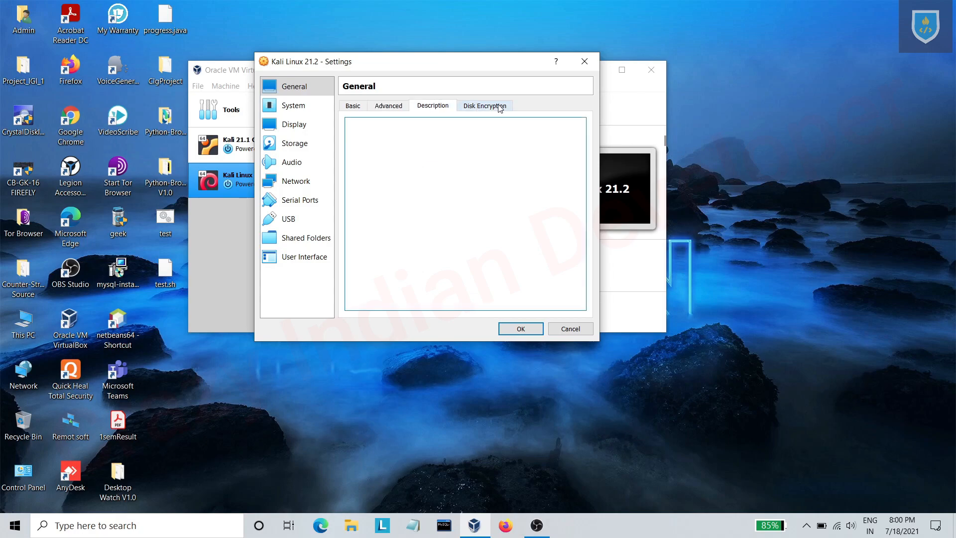
click(353, 105)
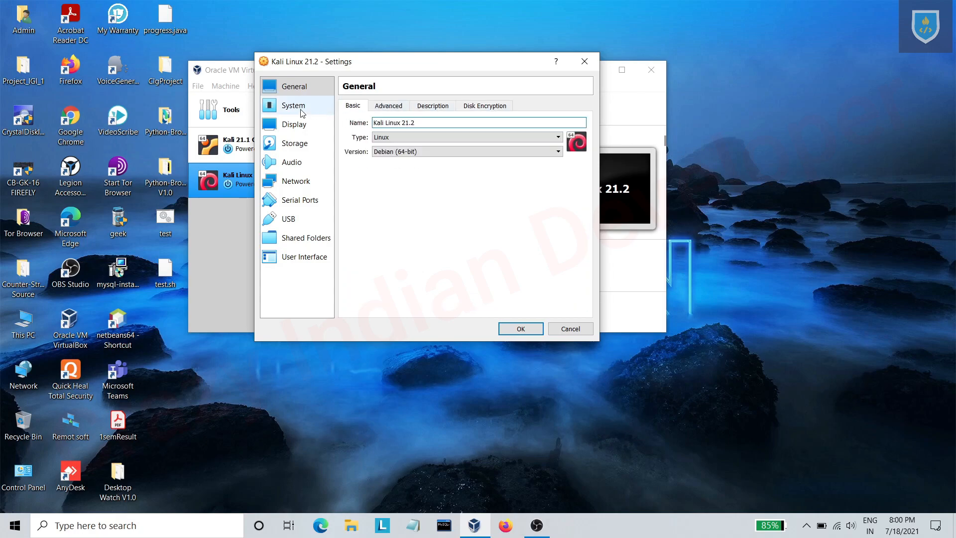
- Give the machine 4 processors and 128 MB of video memory
click(293, 105)
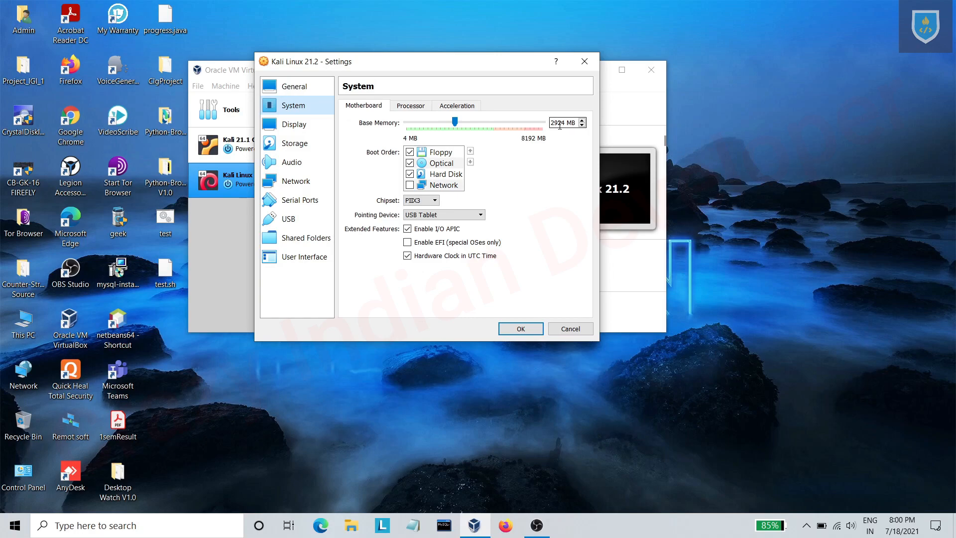
mouse_move(508, 166)
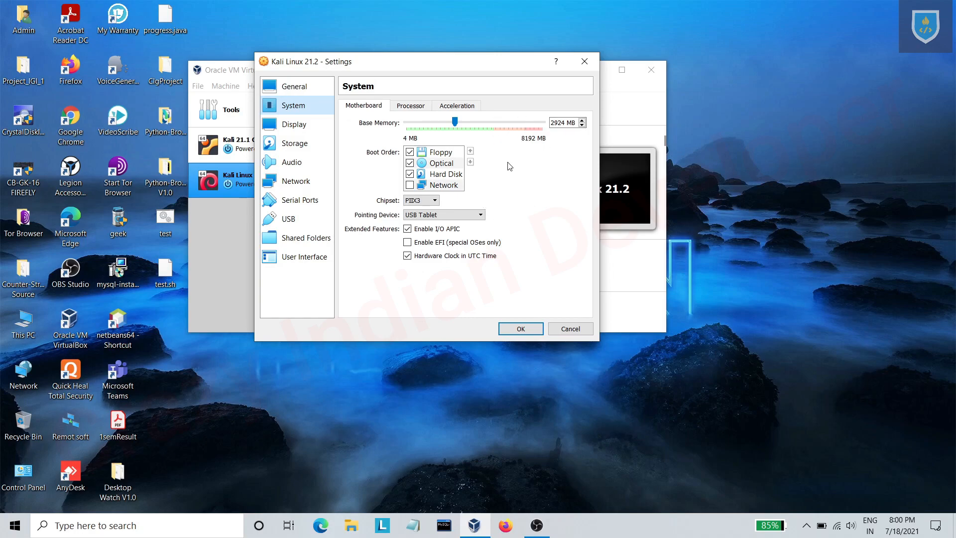
click(410, 105)
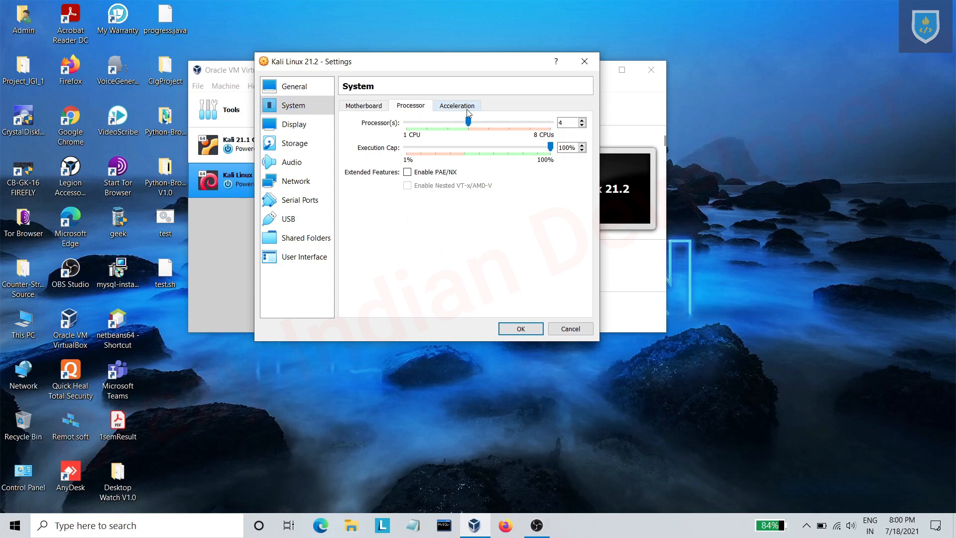
click(456, 105)
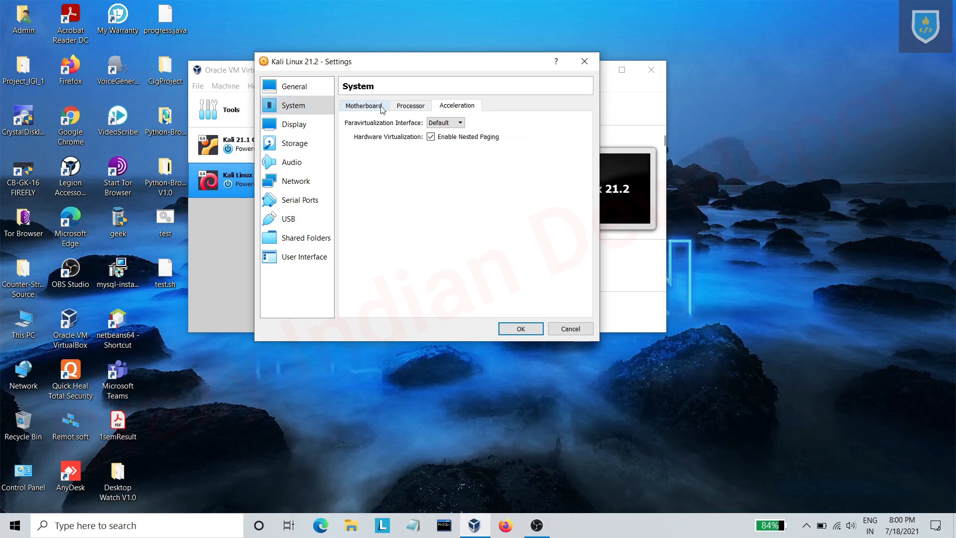
click(294, 124)
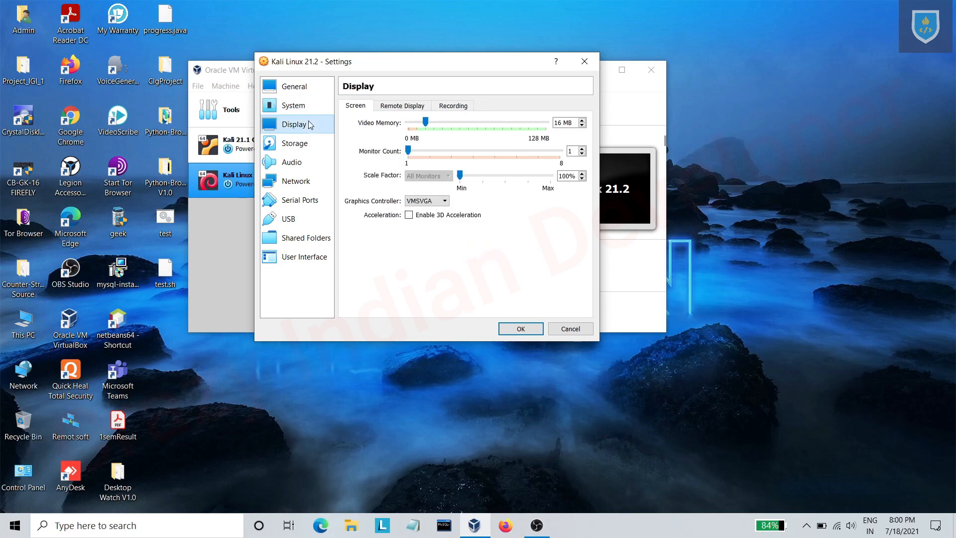
mouse_move(438, 120)
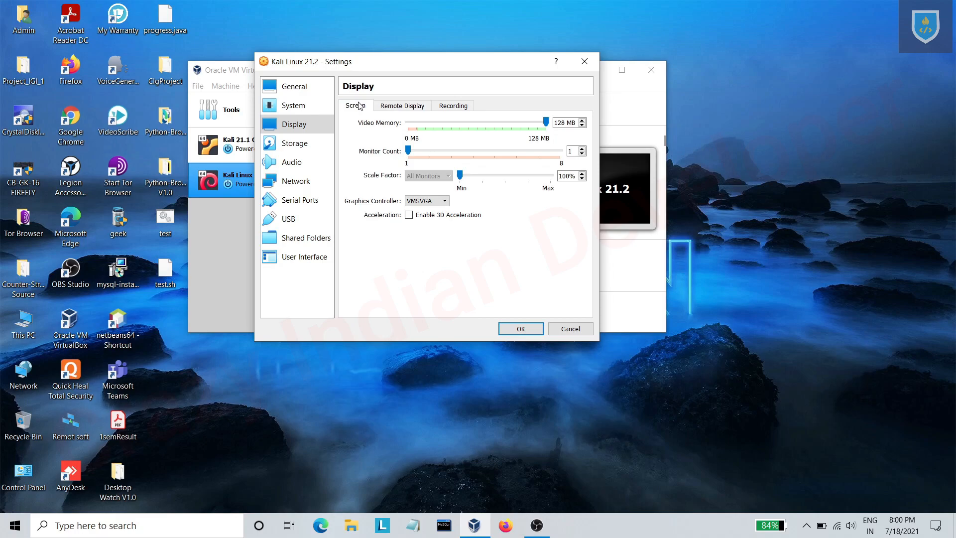
click(294, 143)
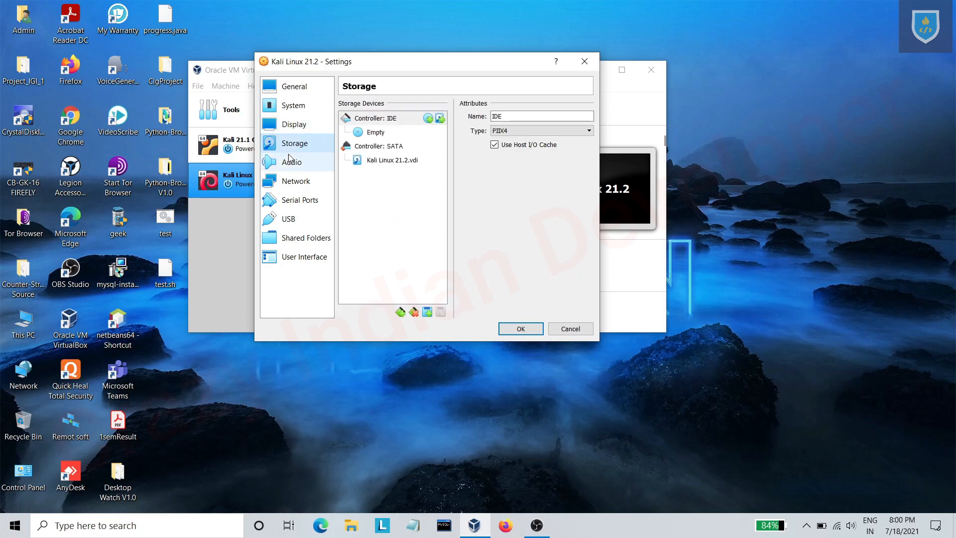
- Attach Adapter 1 as a Bridged Adapter on Intel Wi-Fi 6 AX201 and save
click(295, 180)
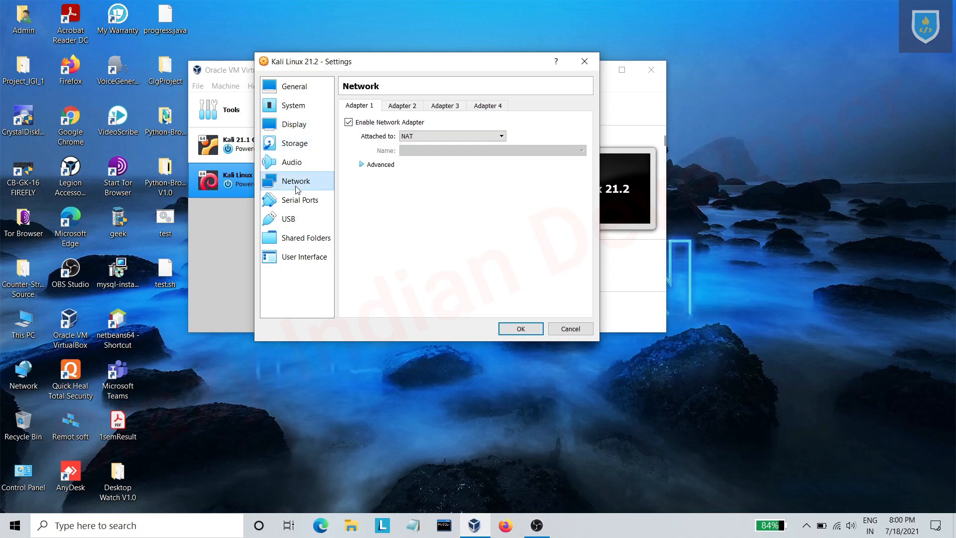
click(501, 136)
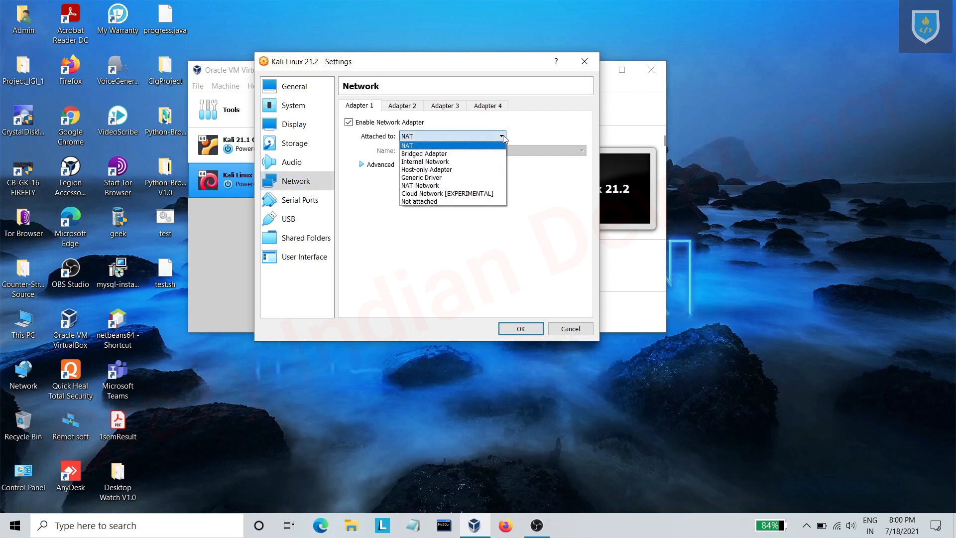
mouse_move(456, 147)
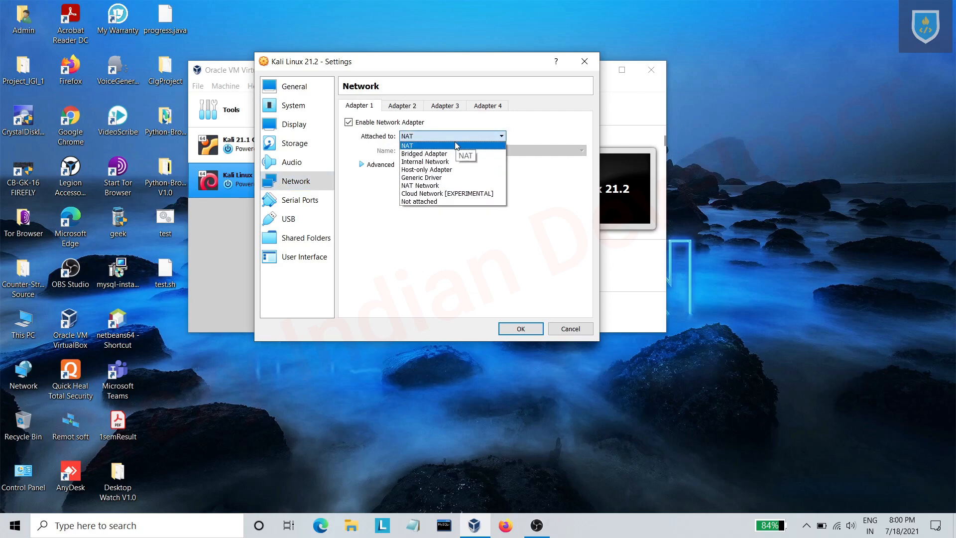
click(423, 153)
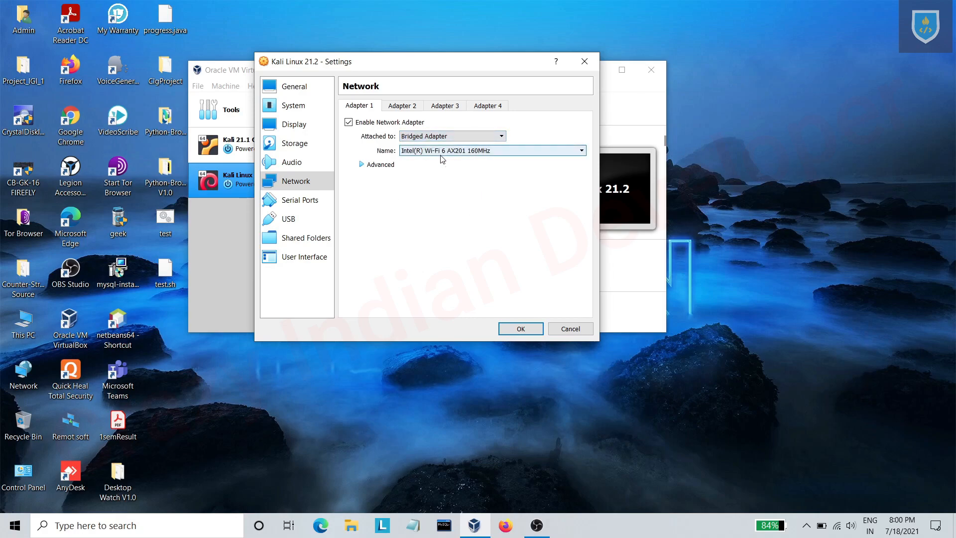
mouse_move(377, 181)
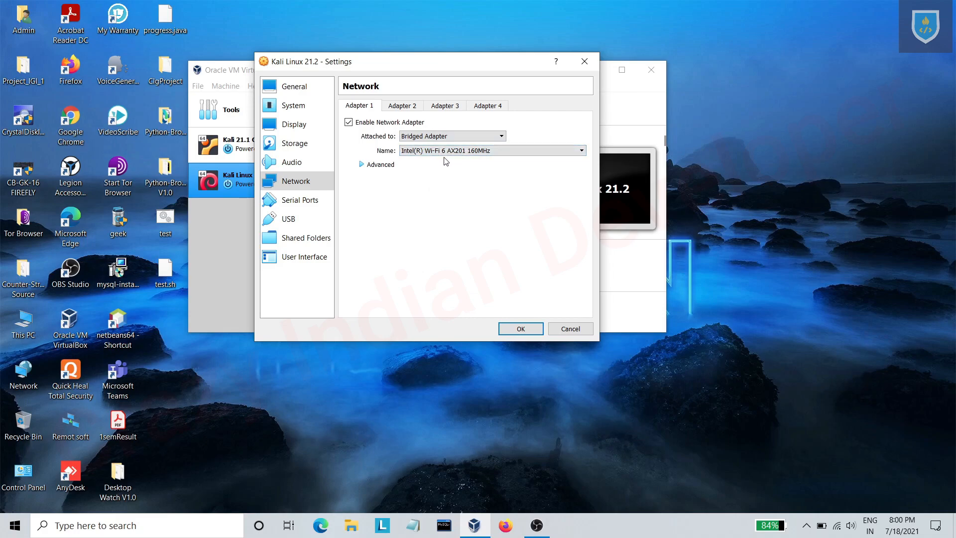
mouse_move(434, 160)
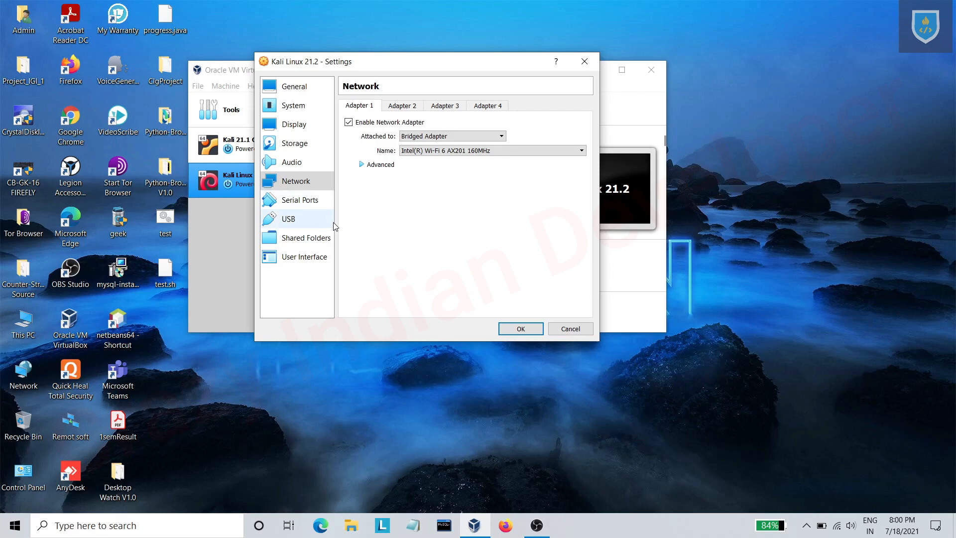
mouse_move(519, 329)
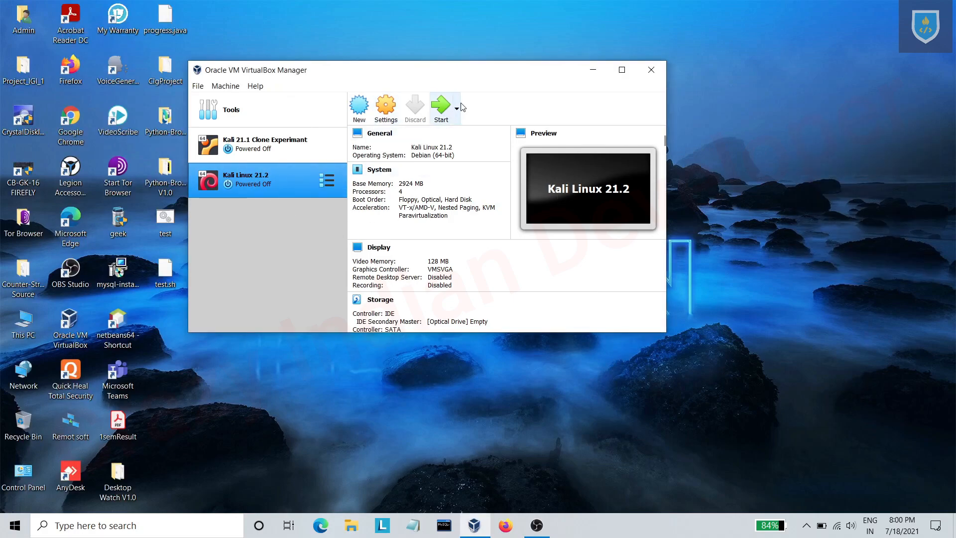
- Add kali-linux-2021.2-installer-amd64.iso and choose it as the VM's start-up disk
click(650, 70)
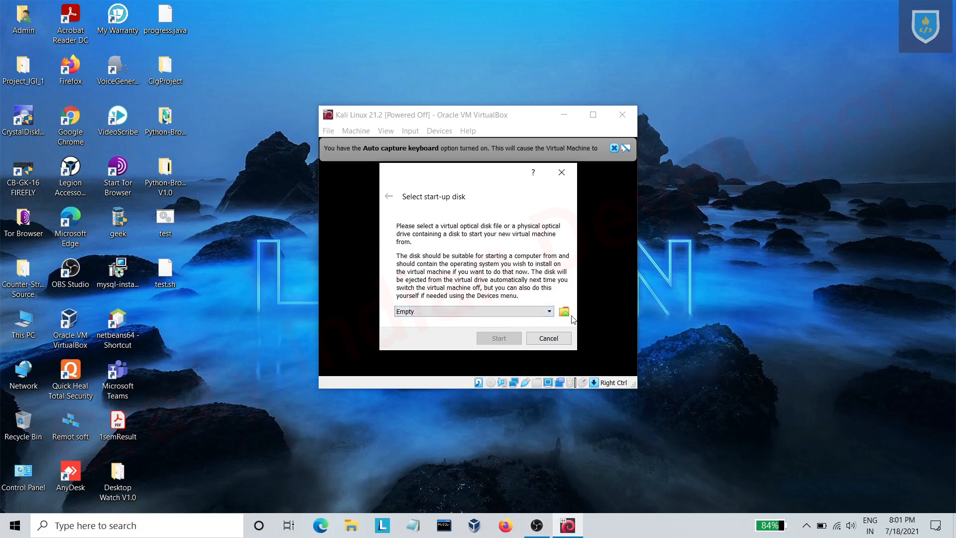
click(564, 311)
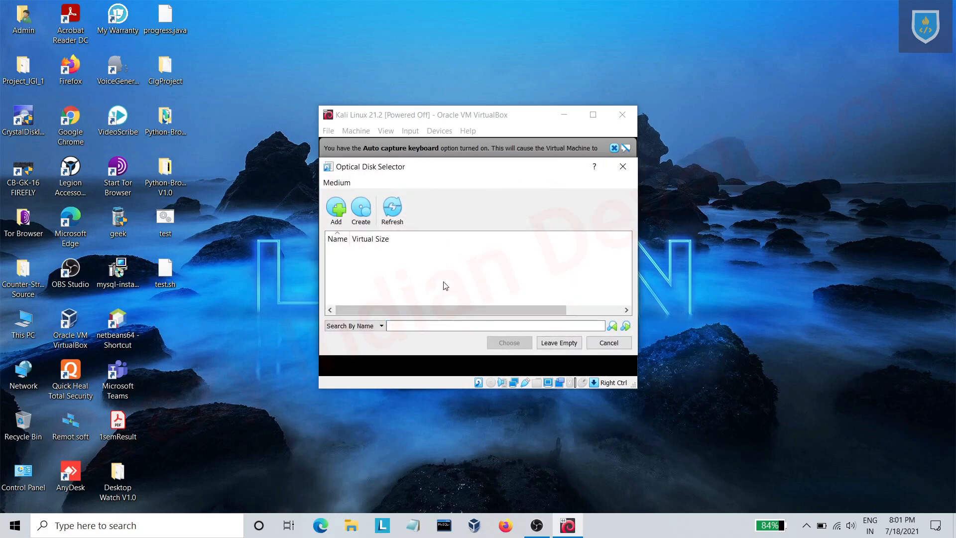
click(336, 208)
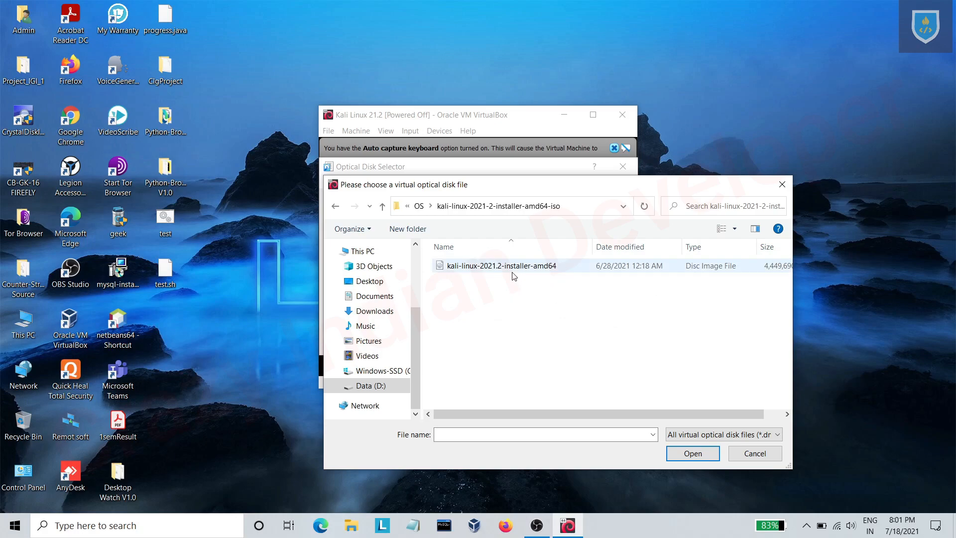
click(500, 266)
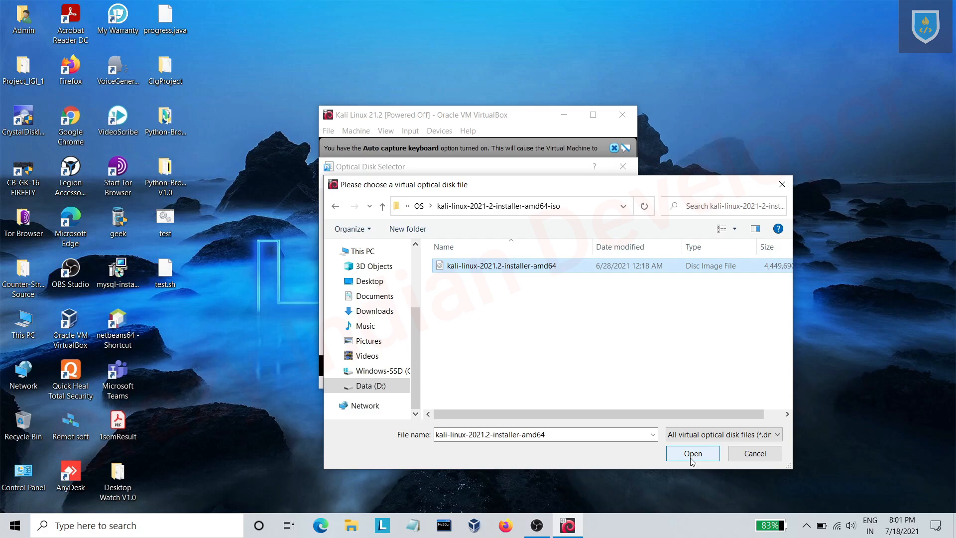
click(692, 453)
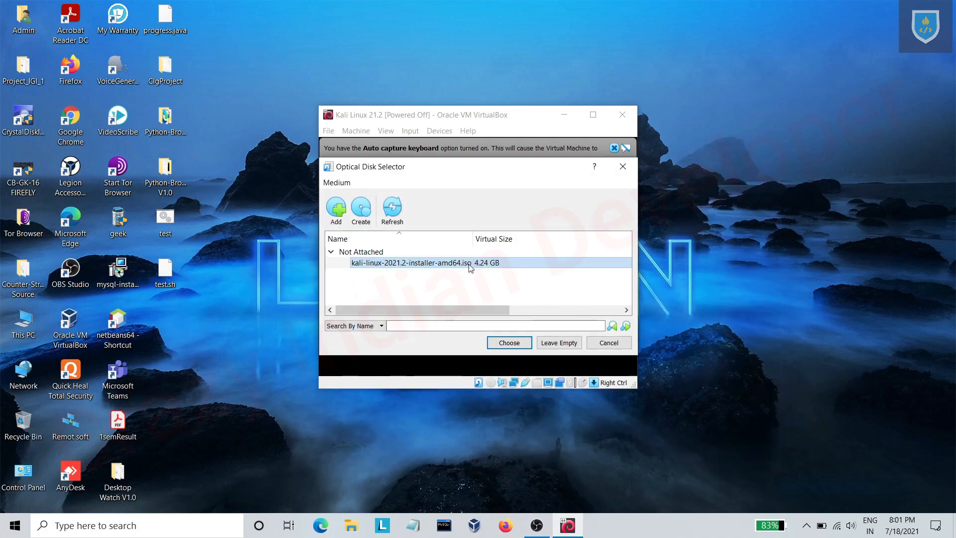
mouse_move(526, 307)
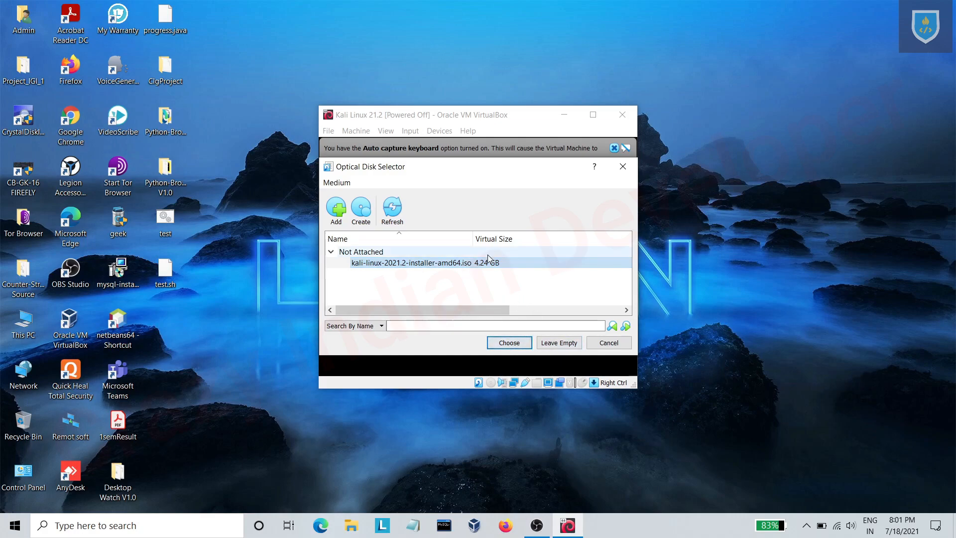
click(508, 342)
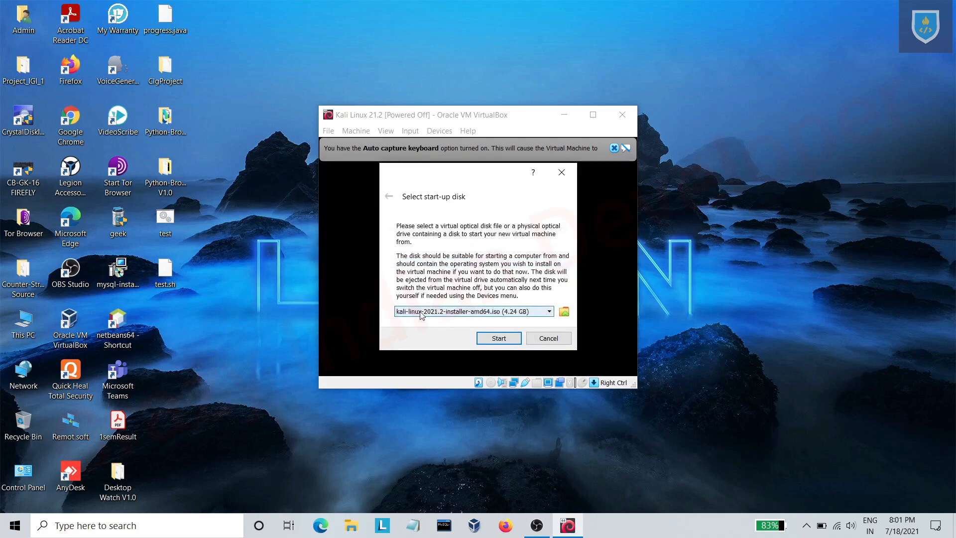
- Boot the VM from the installer ISO, allow input capture, and maximize its window
click(498, 337)
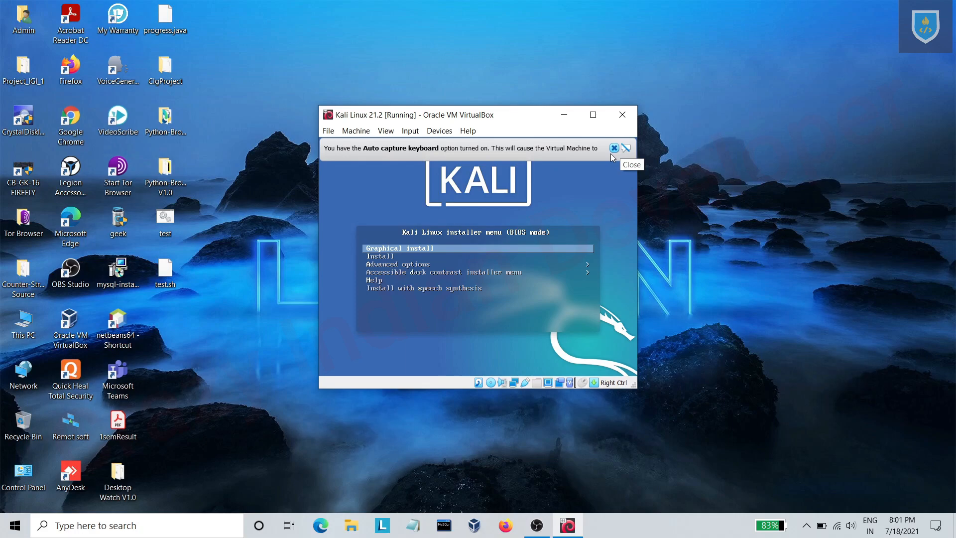
click(477, 280)
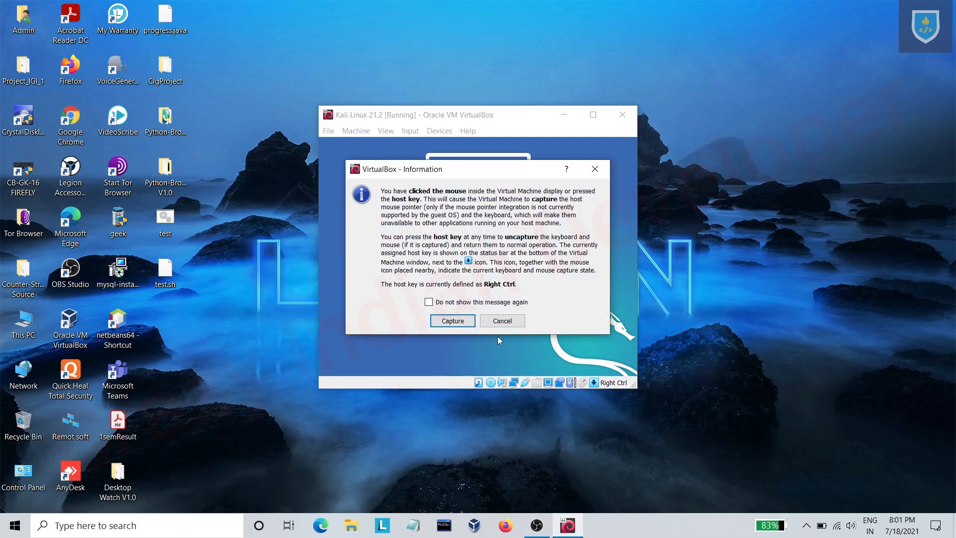
click(452, 320)
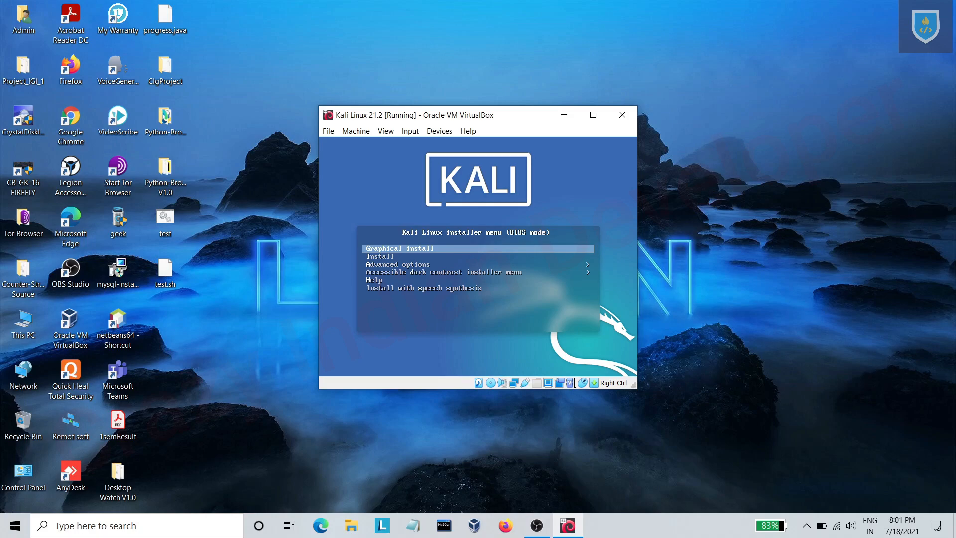
click(592, 115)
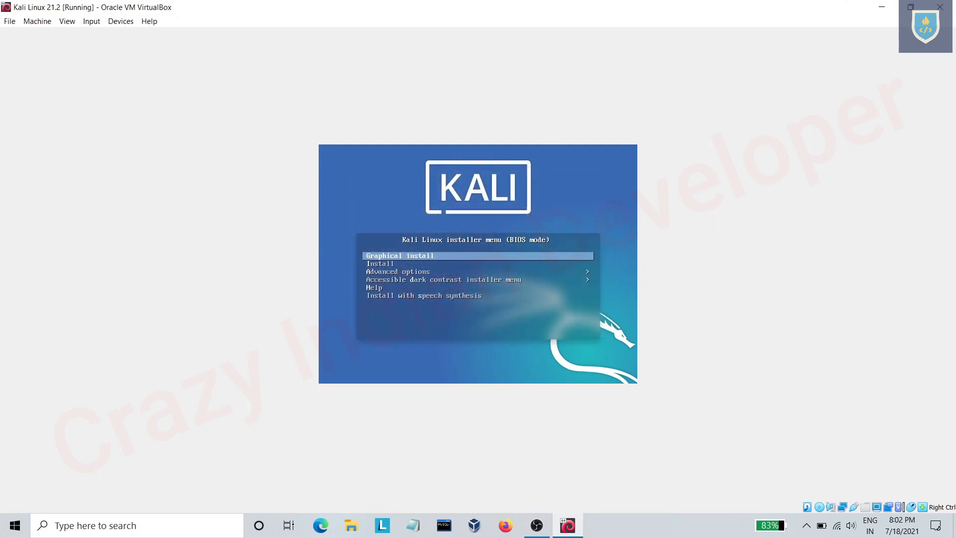
- Launch the text-mode Install option and accept English language and India location
key(Down)
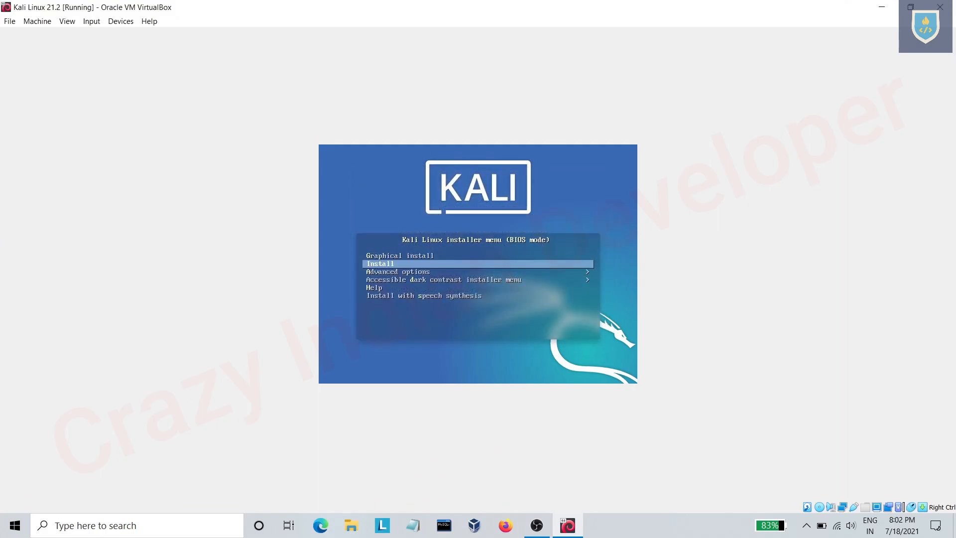
key(Return)
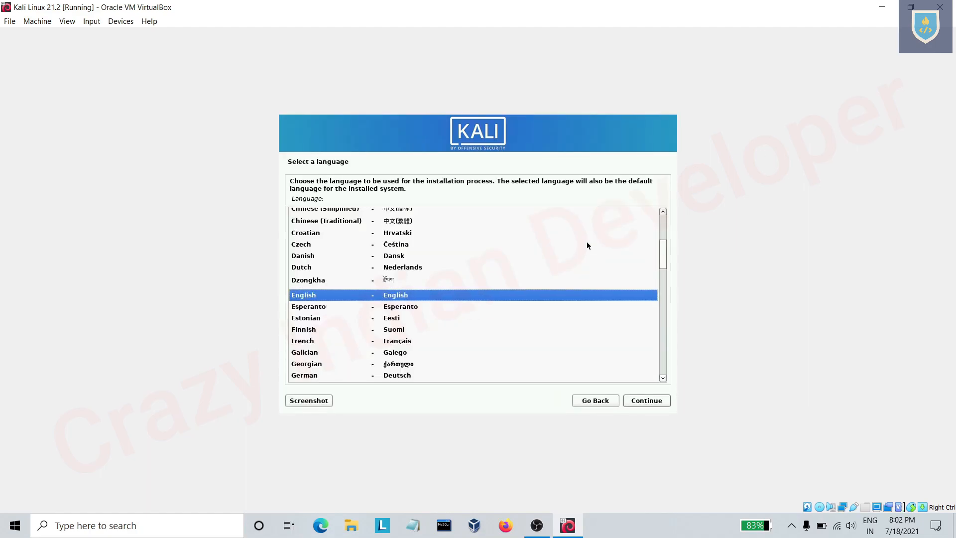
mouse_move(646, 400)
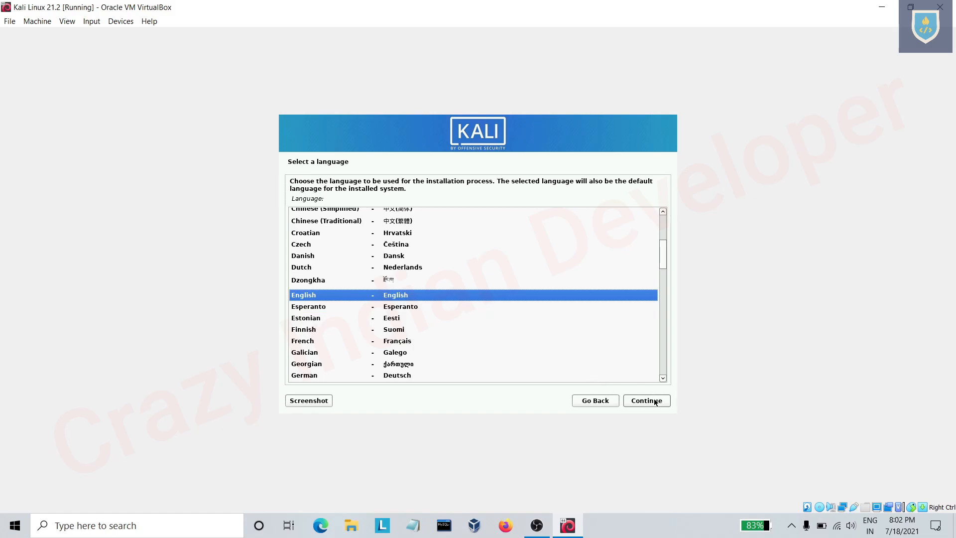
click(646, 400)
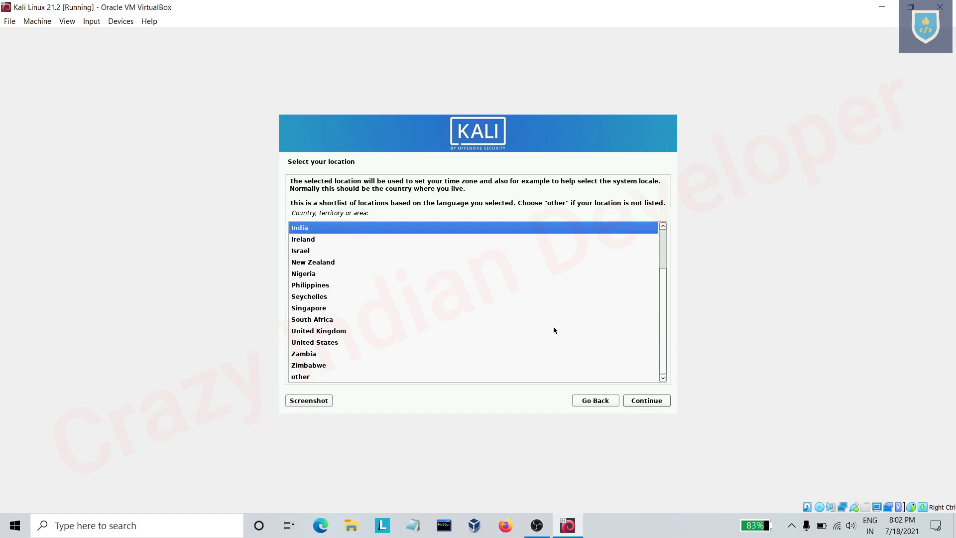
click(645, 400)
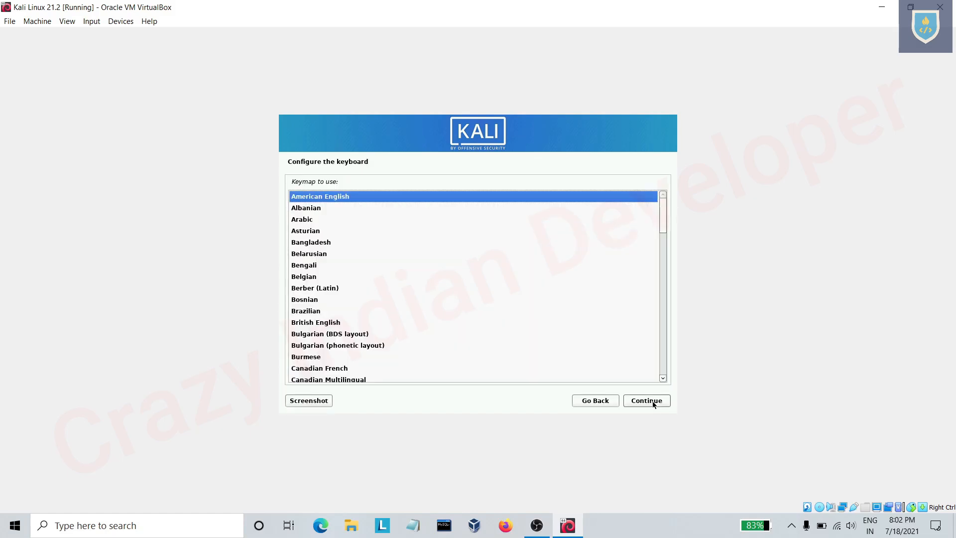
mouse_move(380, 298)
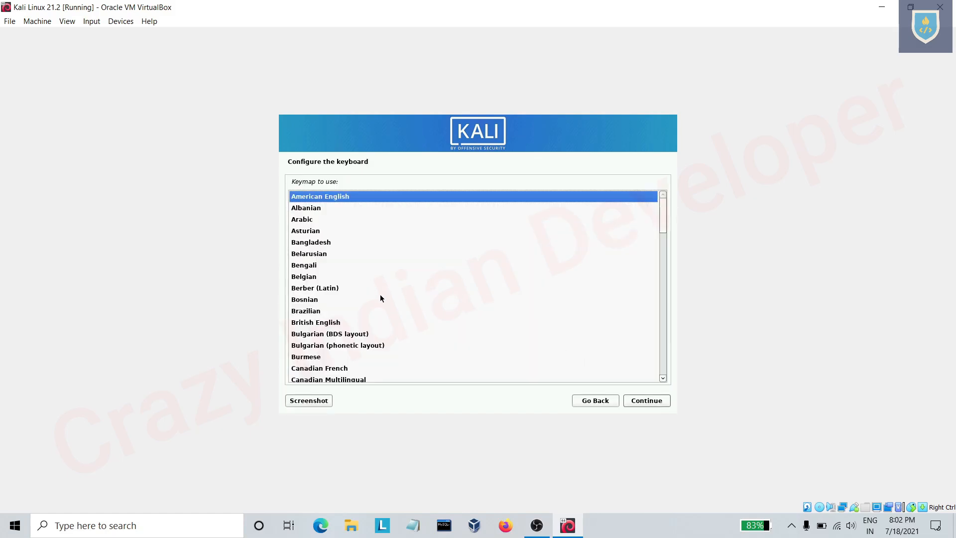
- Browse the keymap list and confirm American English as the keyboard layout
scroll(down, 3)
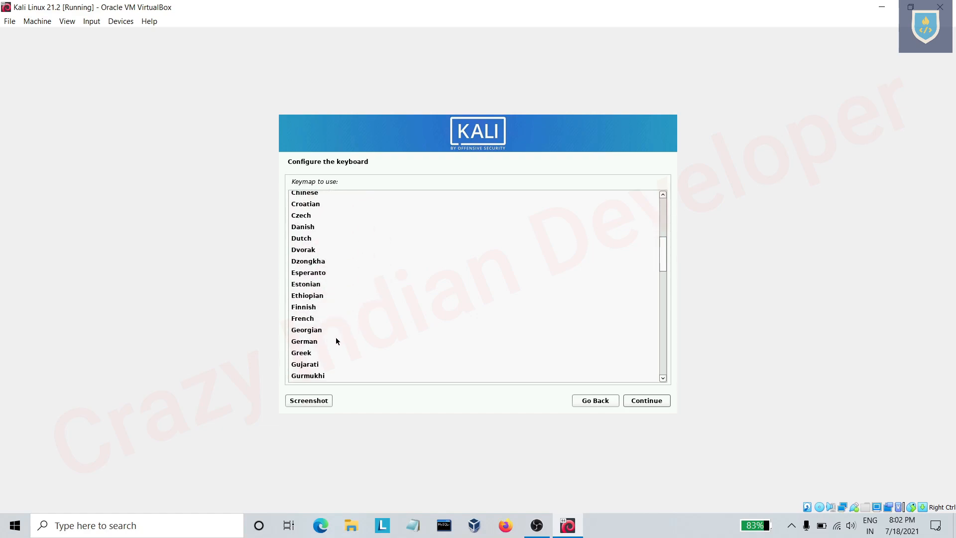
scroll(down, 3)
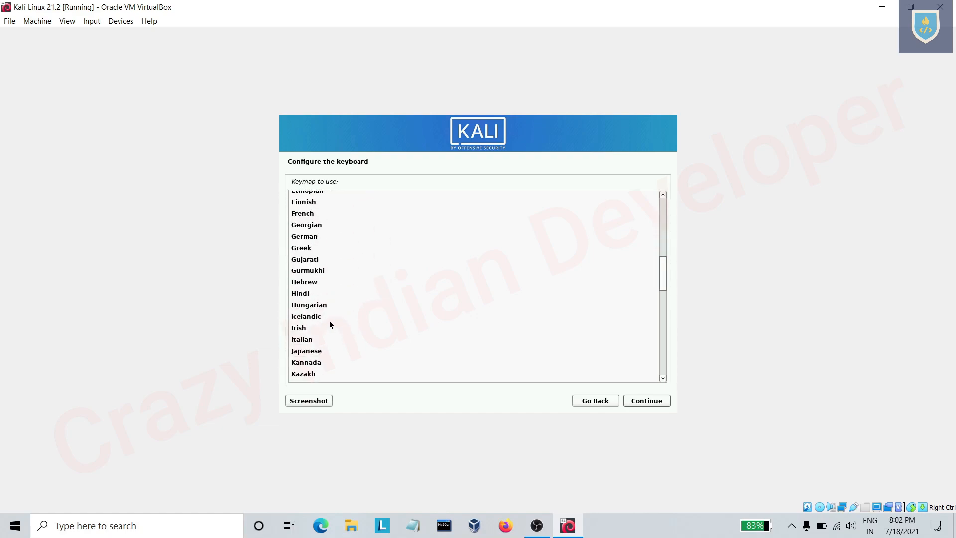
scroll(down, 3)
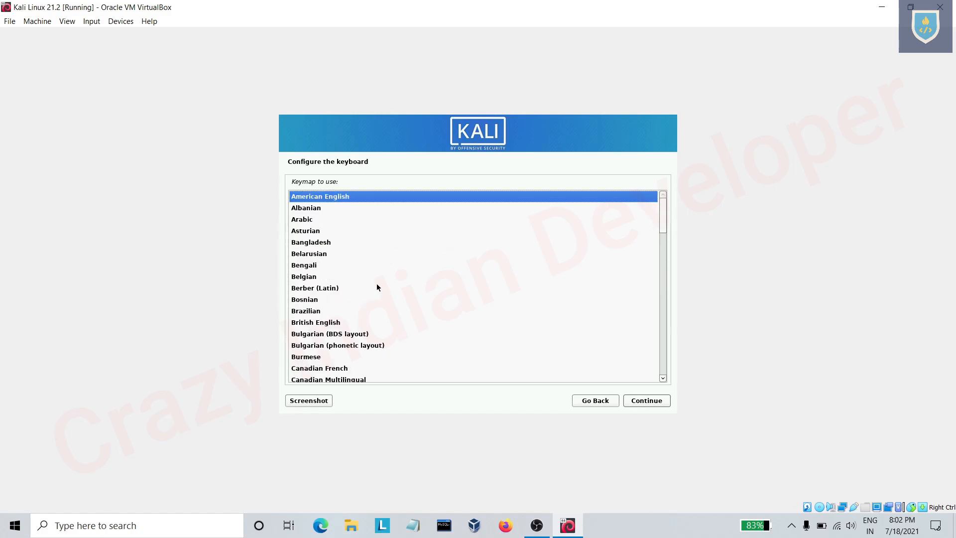
scroll(down, 3)
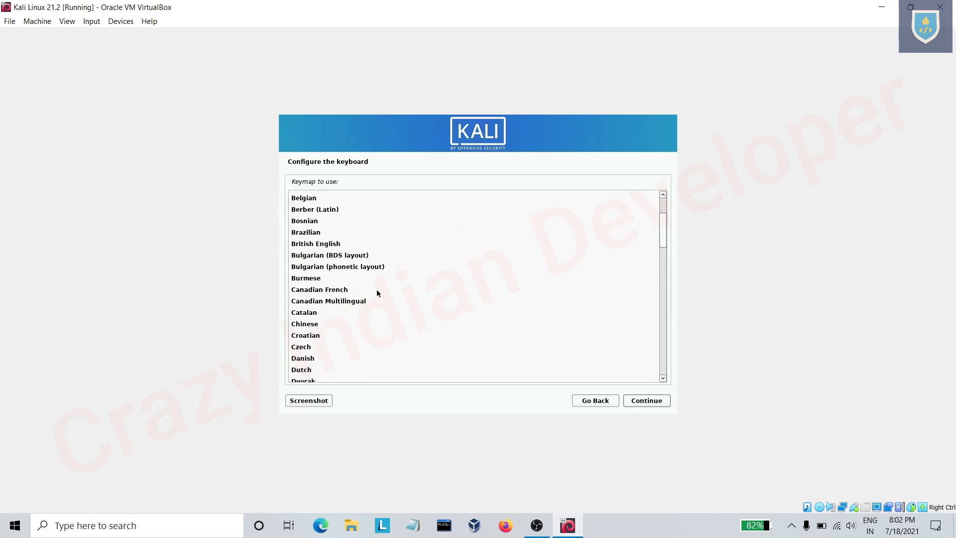
scroll(down, 3)
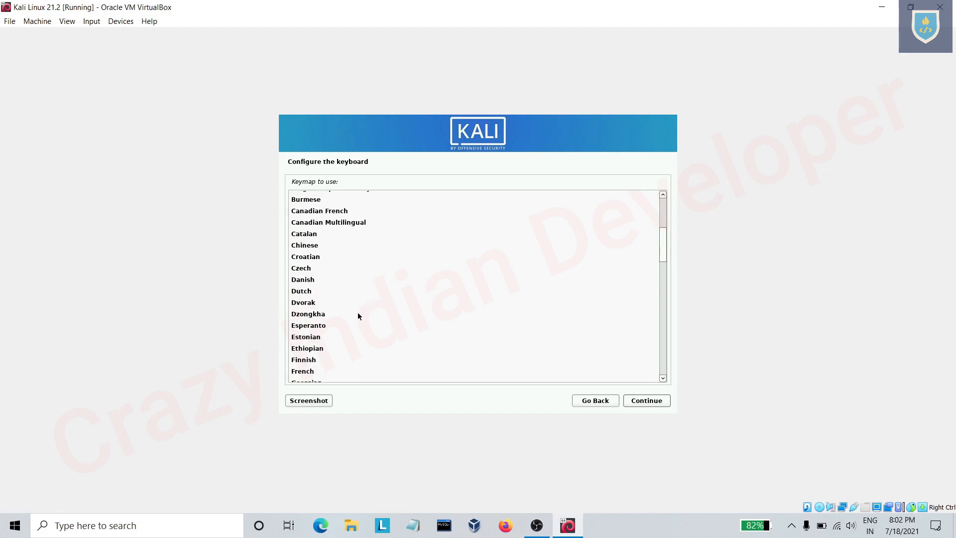
scroll(up, 3)
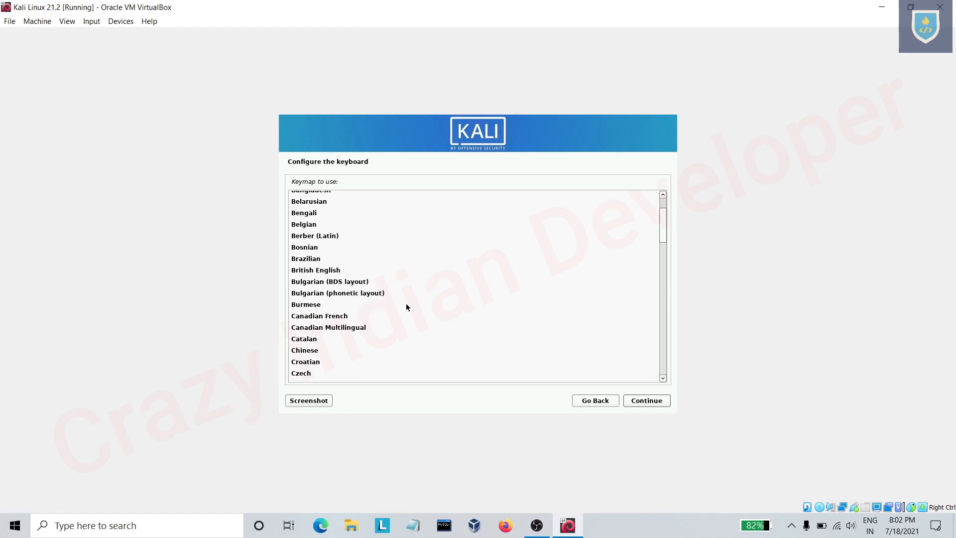
scroll(up, 3)
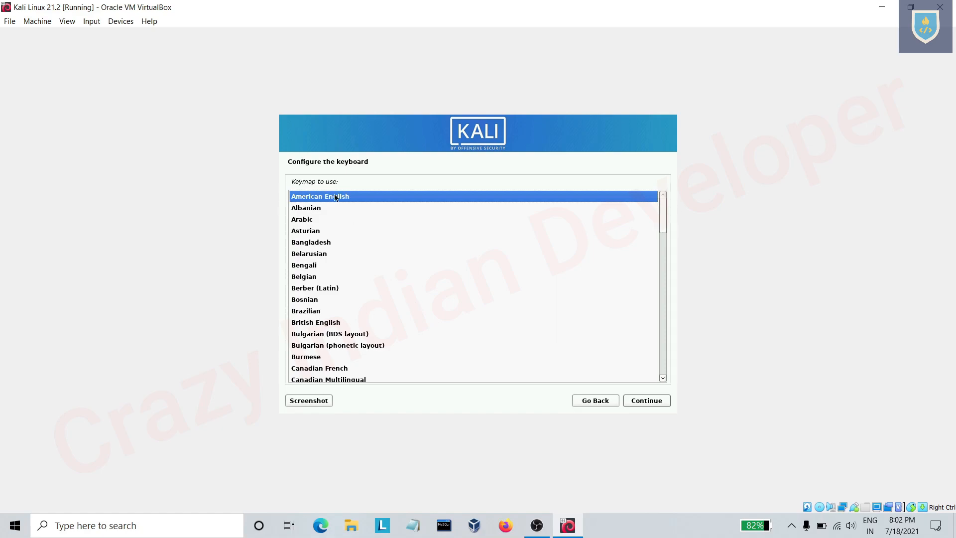
mouse_move(608, 375)
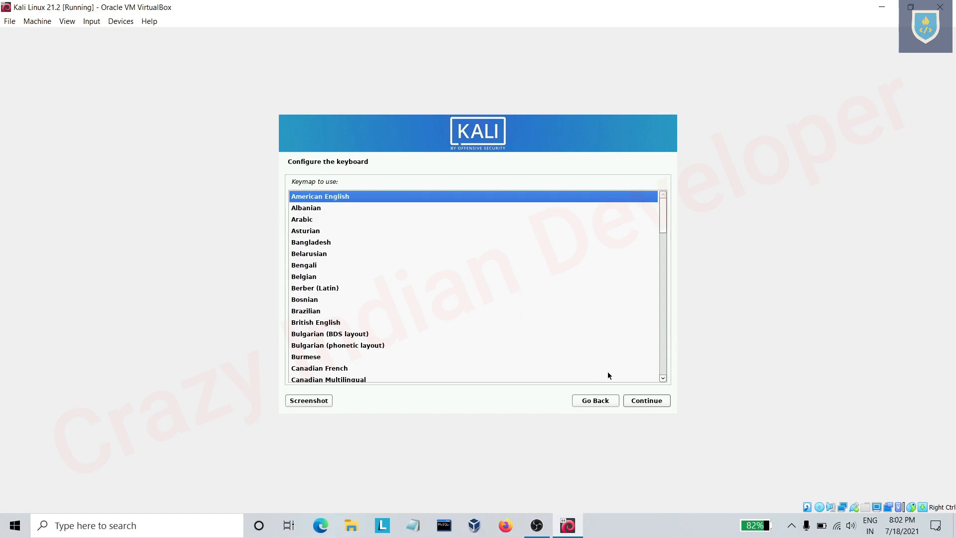
click(646, 400)
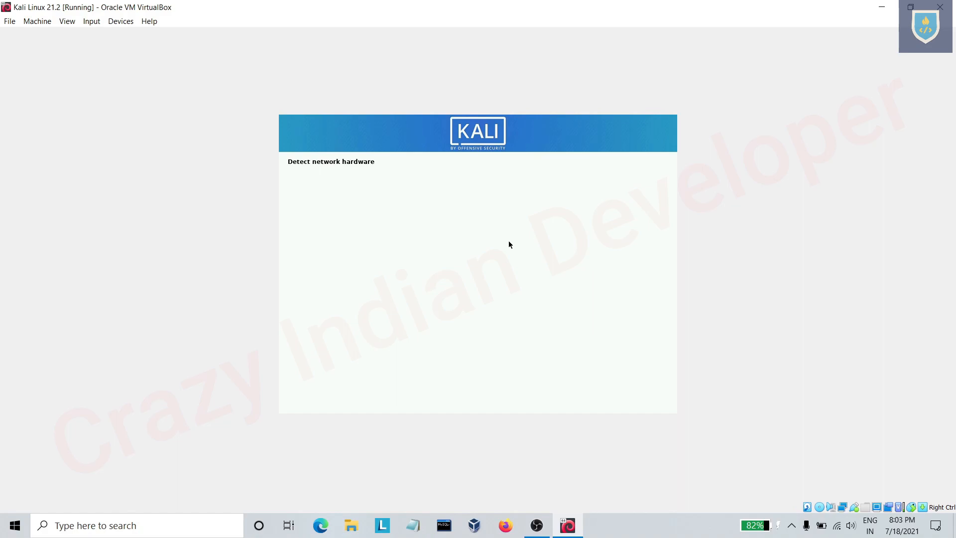
mouse_move(627, 67)
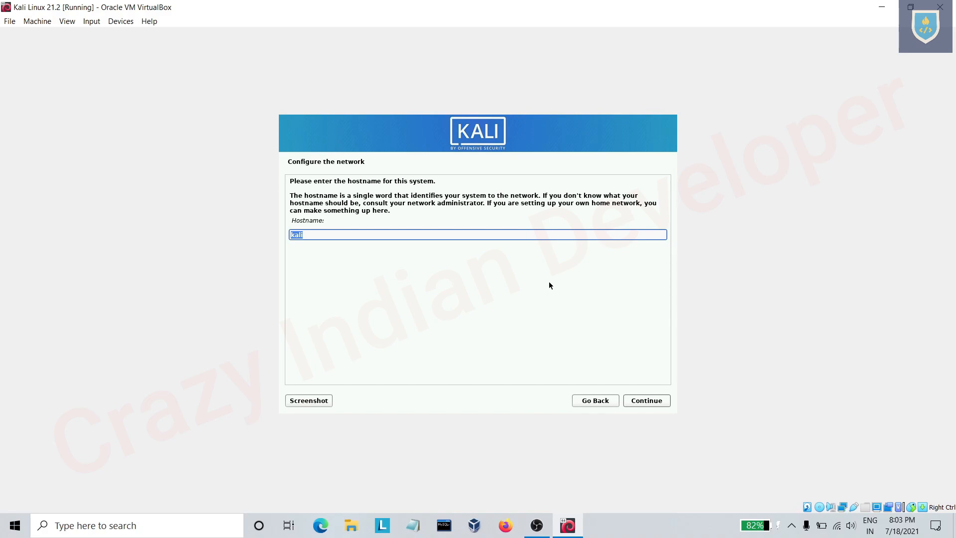
mouse_move(537, 310)
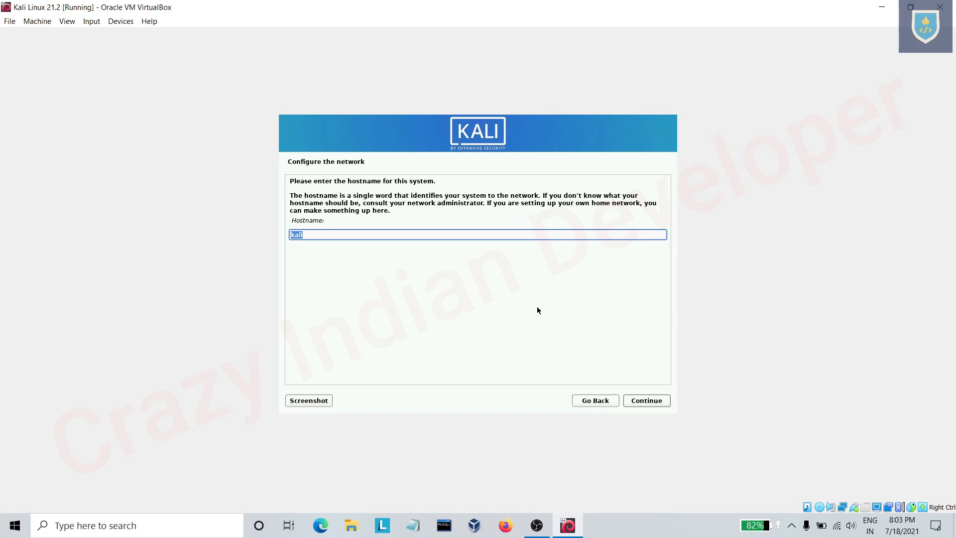
- Accept the default hostname and set the domain name to 'Kali'
click(646, 401)
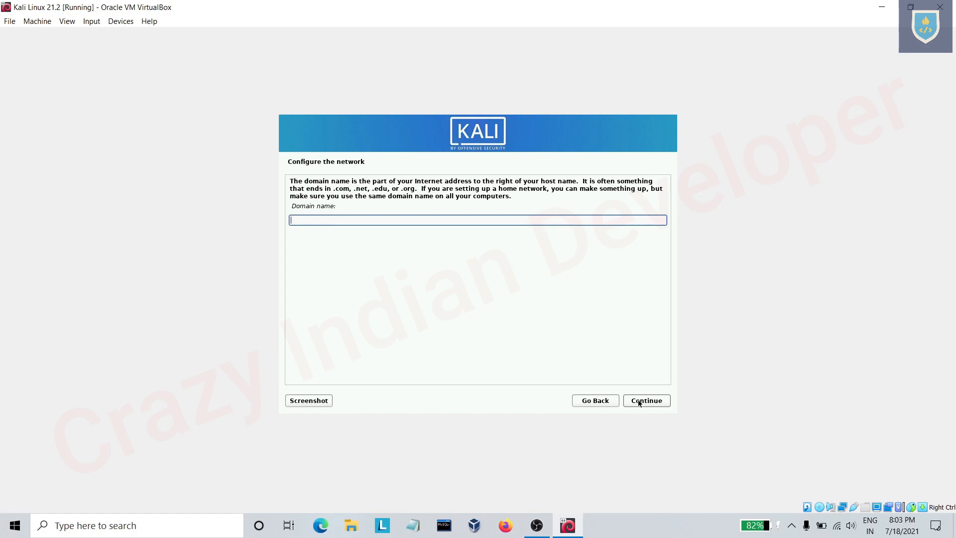
mouse_move(602, 373)
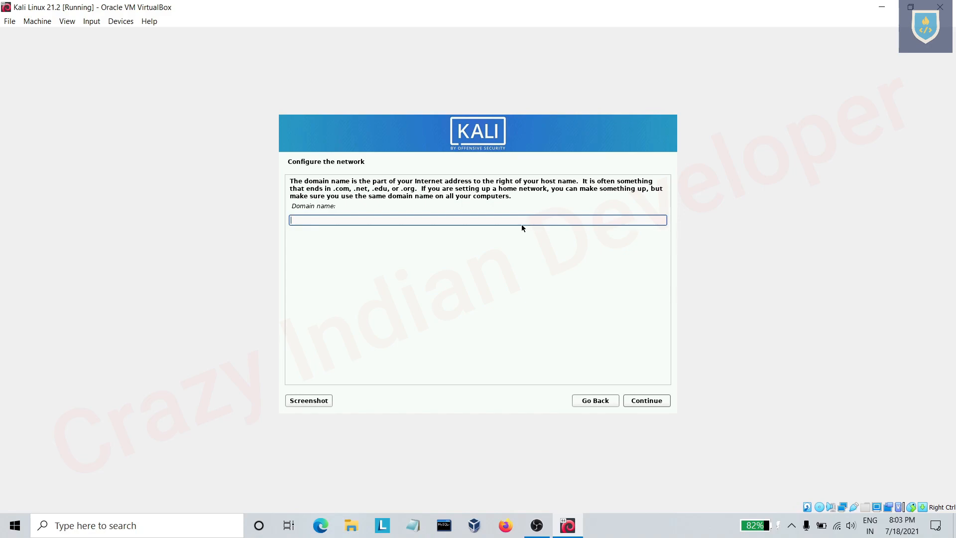
text(Kali)
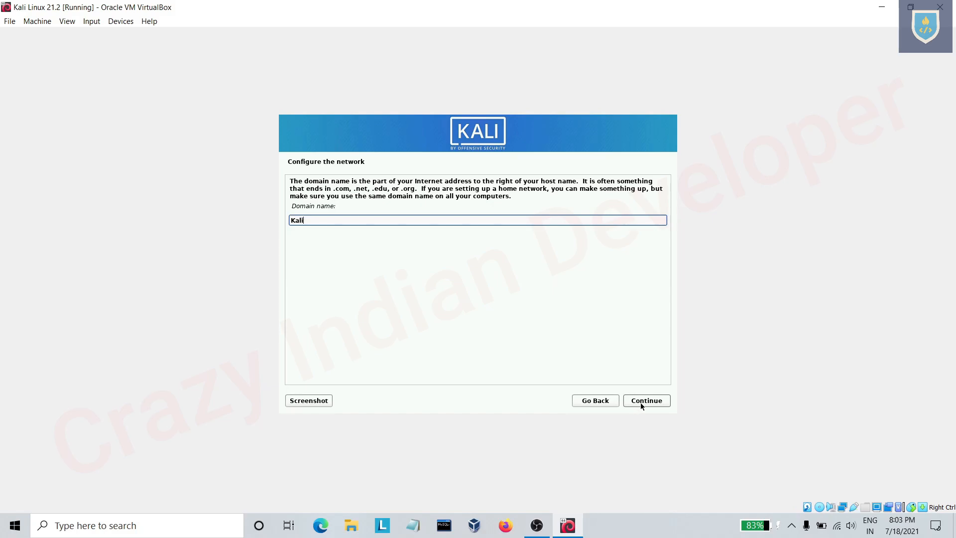
click(646, 400)
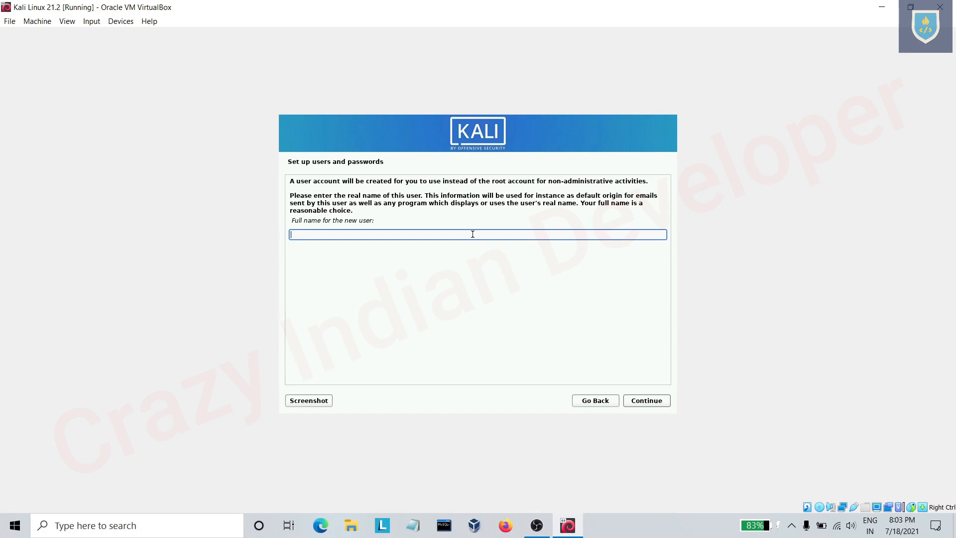
- Create the user 'Whitelion' with the suggested username and a confirmed password
text(Whi)
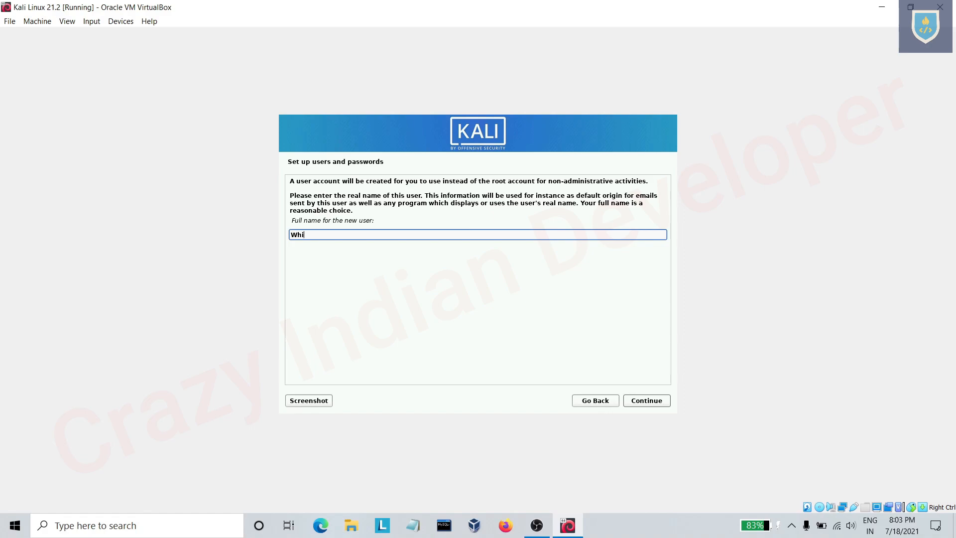
text(telion)
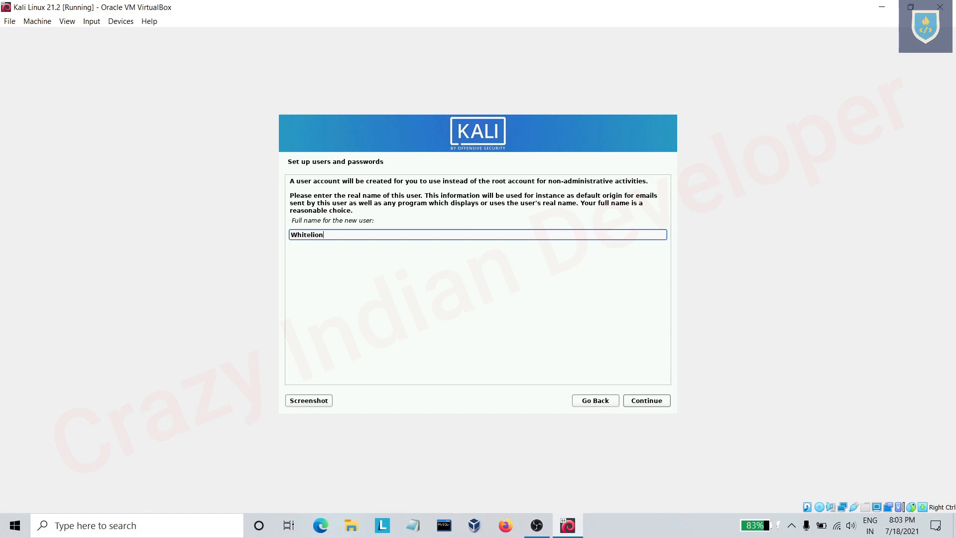
mouse_move(570, 384)
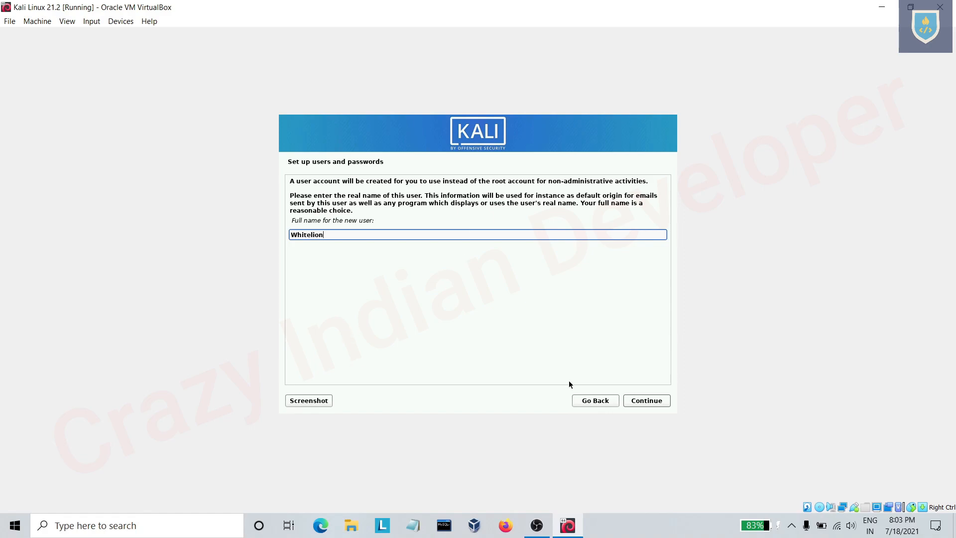
click(646, 400)
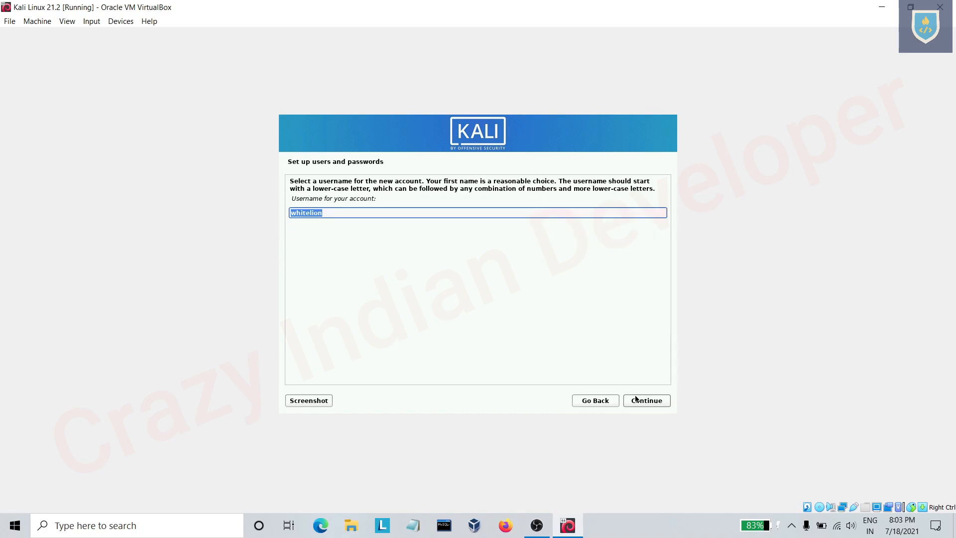
click(645, 400)
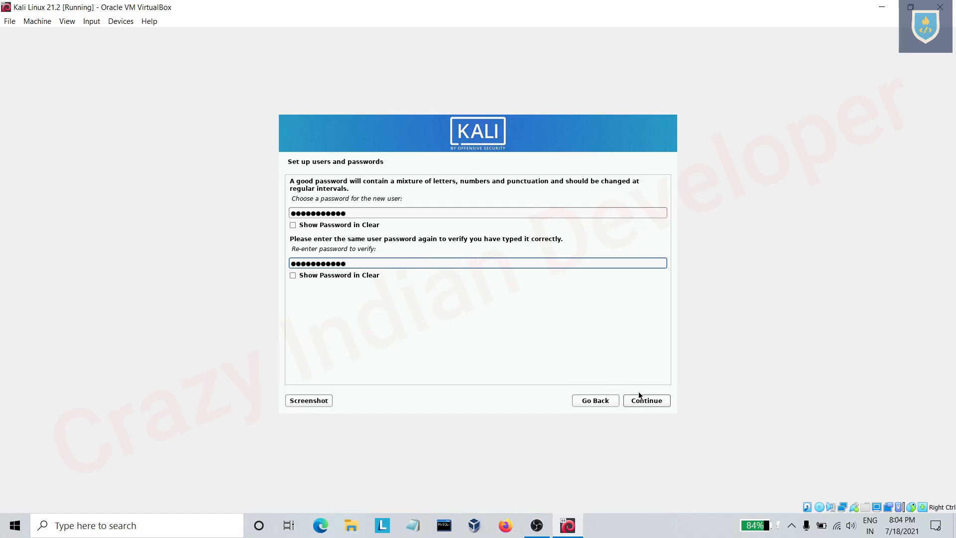
click(646, 400)
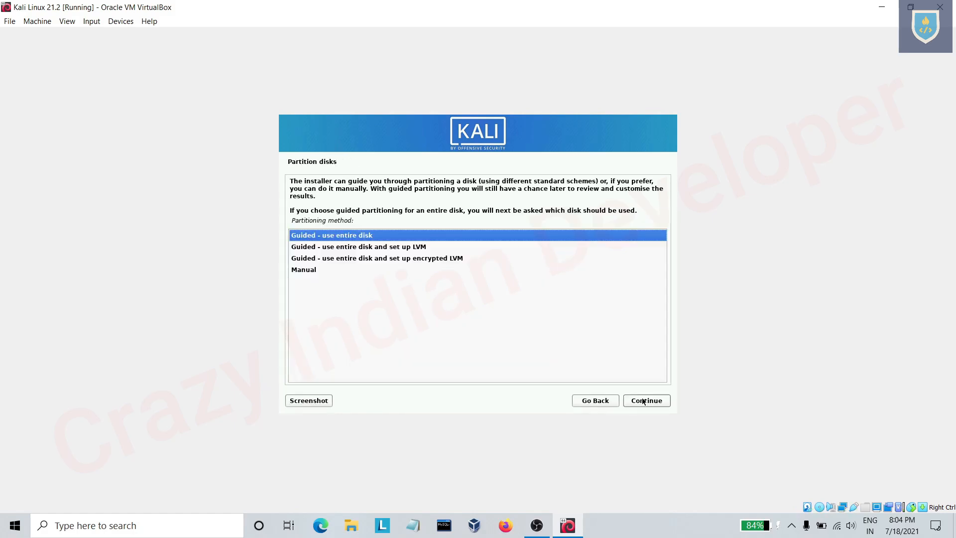
- Guided-partition the entire 22 GB VBOX HARDDISK, all files in one partition, and write changes
click(646, 400)
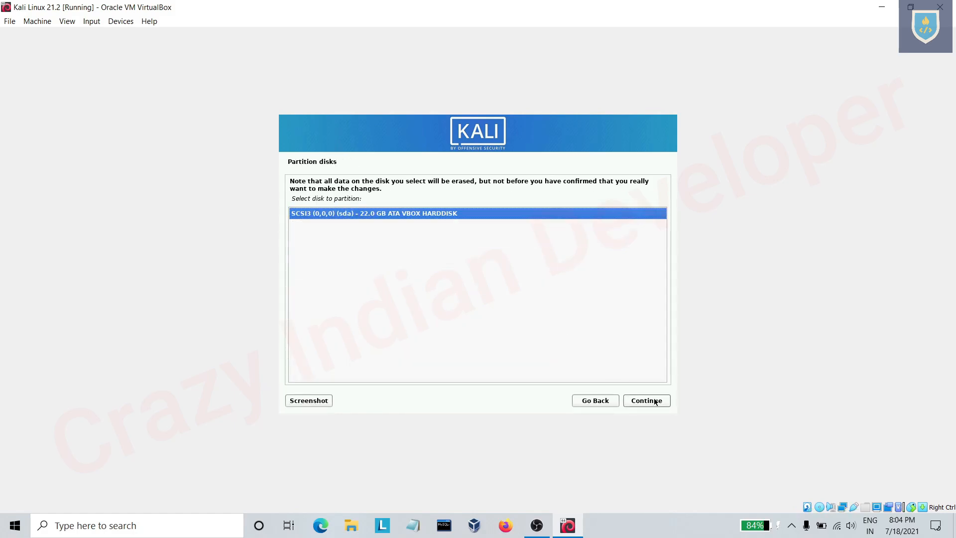
click(646, 400)
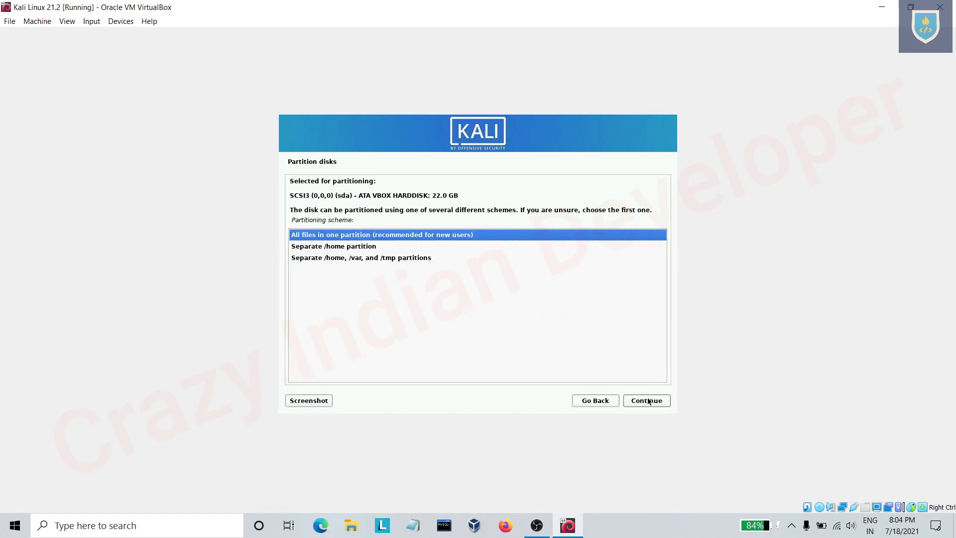
click(646, 401)
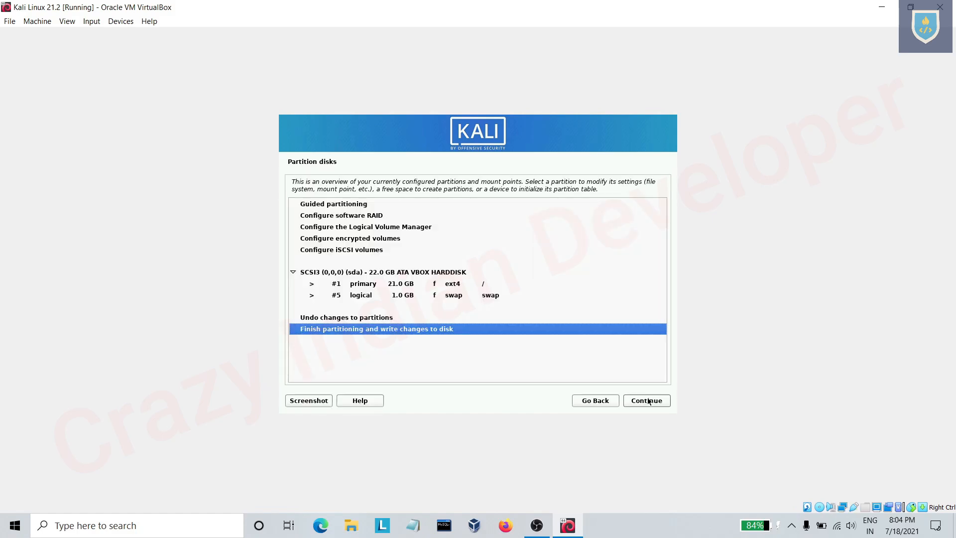
click(646, 400)
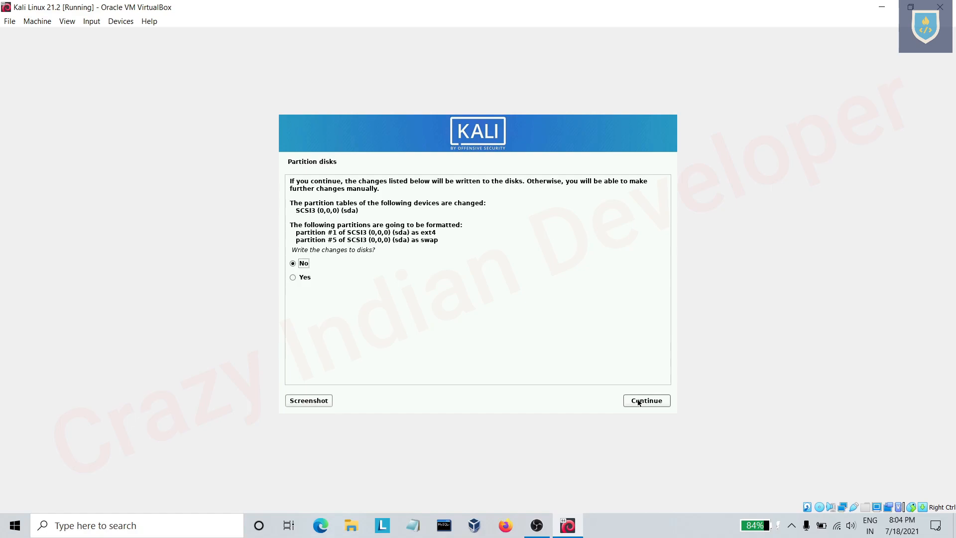
click(293, 277)
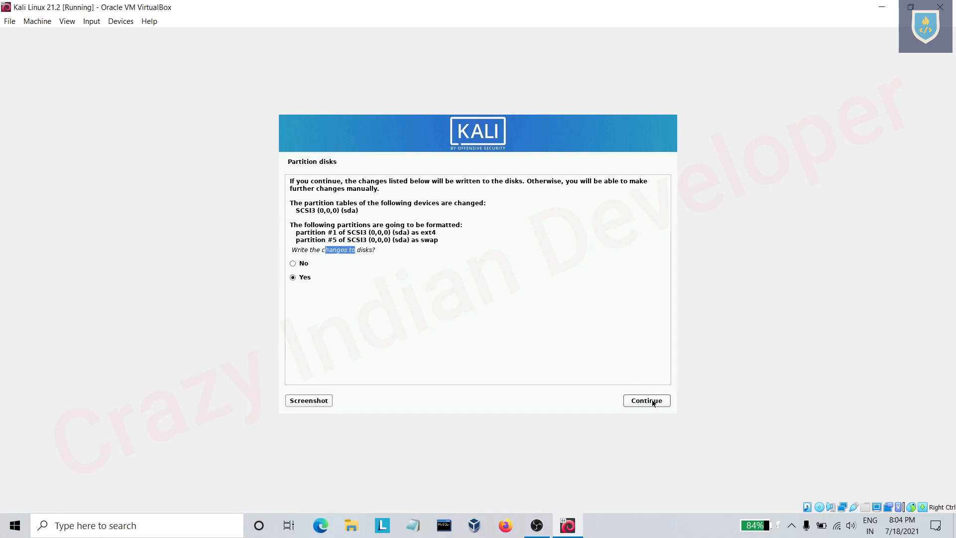
click(646, 401)
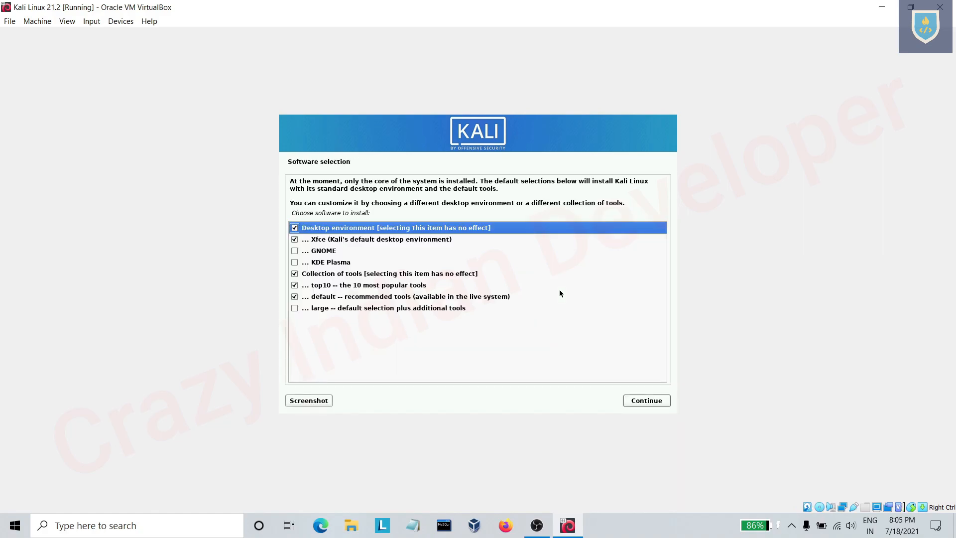
mouse_move(403, 351)
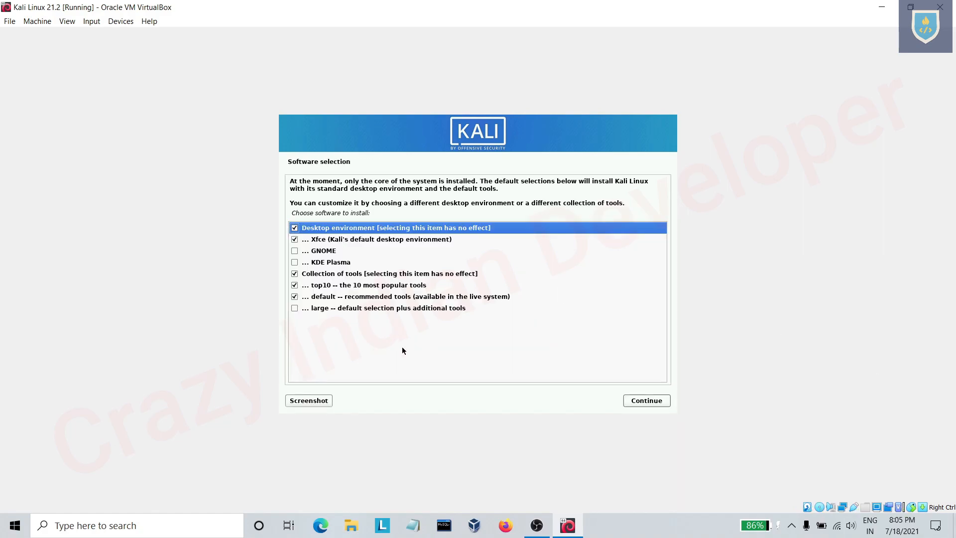
mouse_move(408, 314)
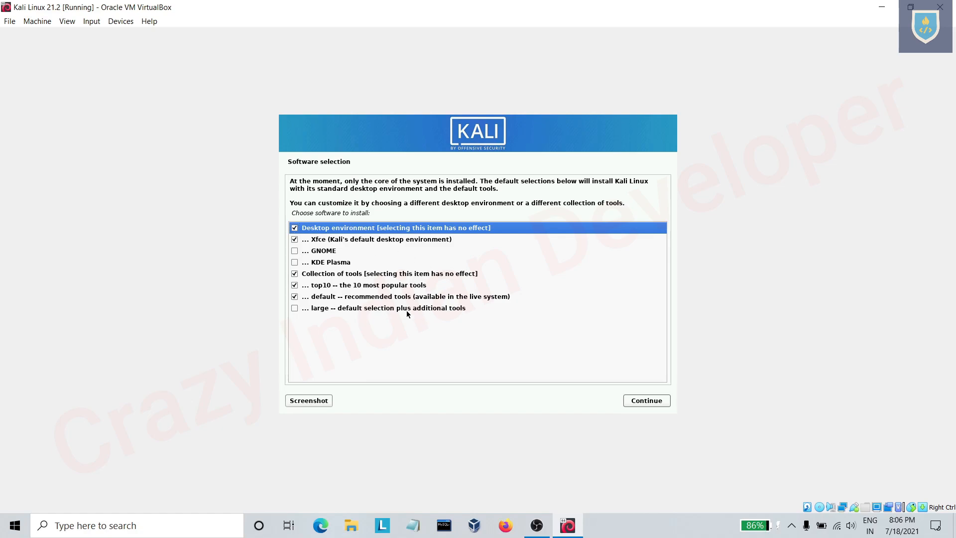
- Tick 'large -- default selection plus additional tools' and continue the installation
click(295, 307)
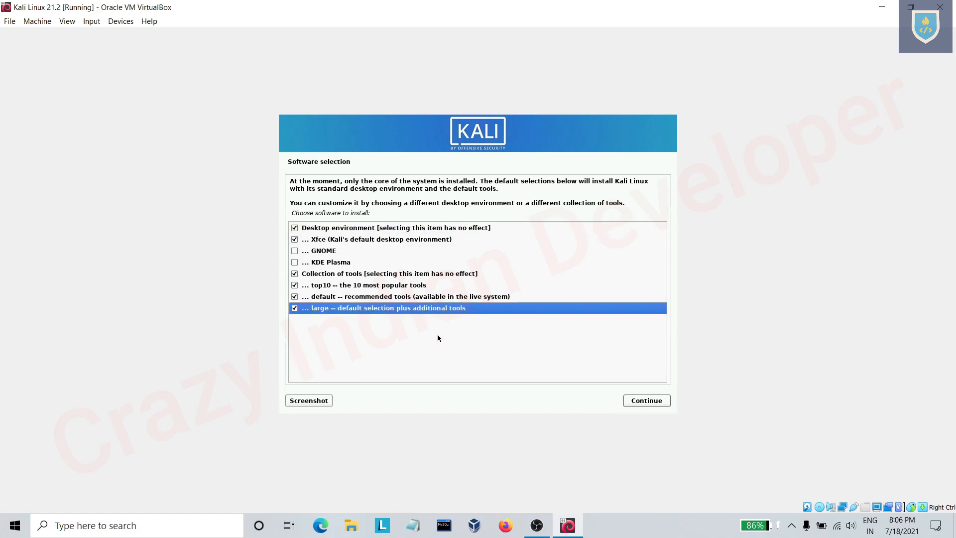
click(646, 400)
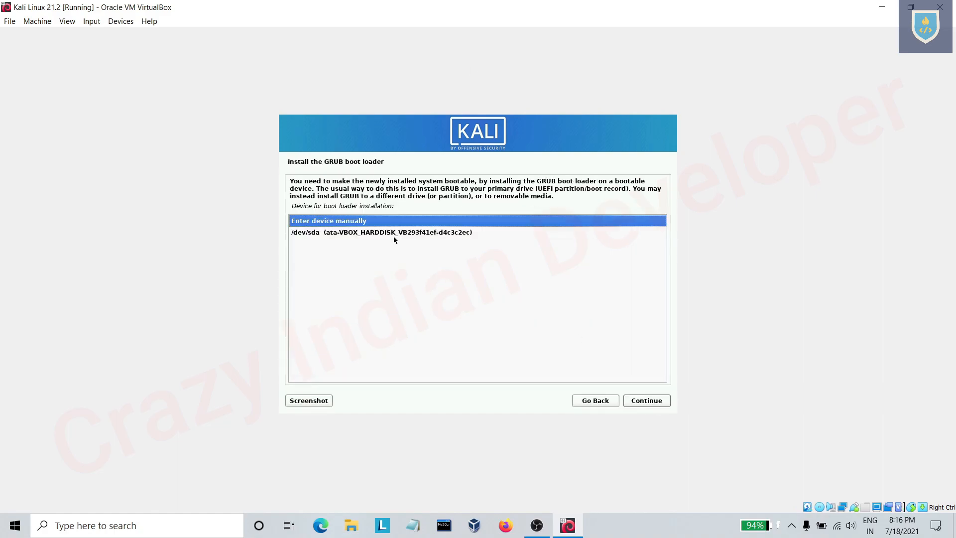
- Install GRUB on /dev/sda, let installation finish, and log into Kali
click(646, 401)
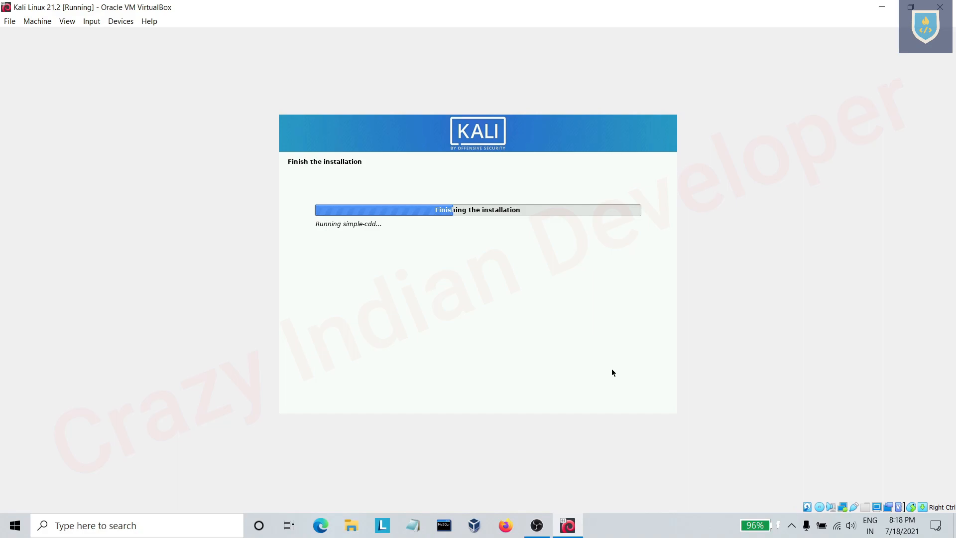
mouse_move(586, 320)
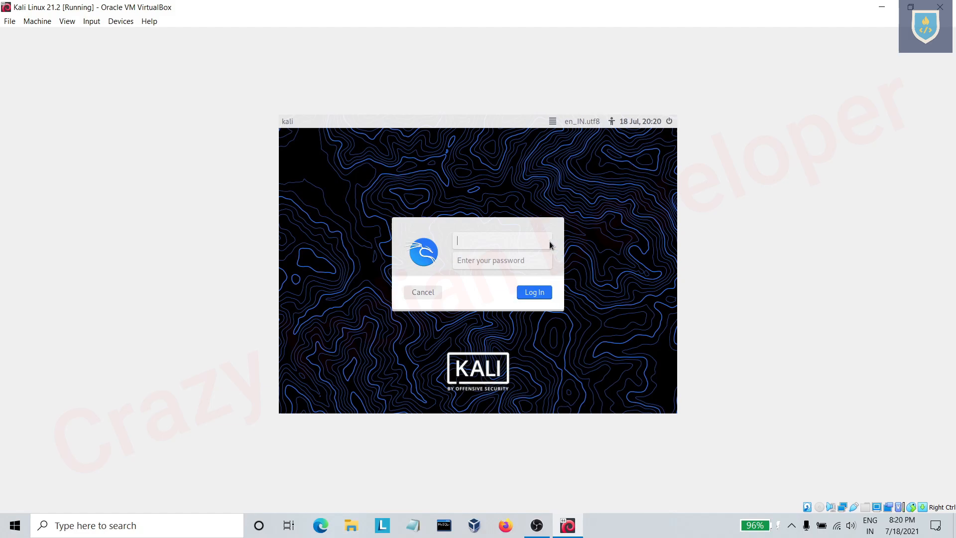
click(533, 292)
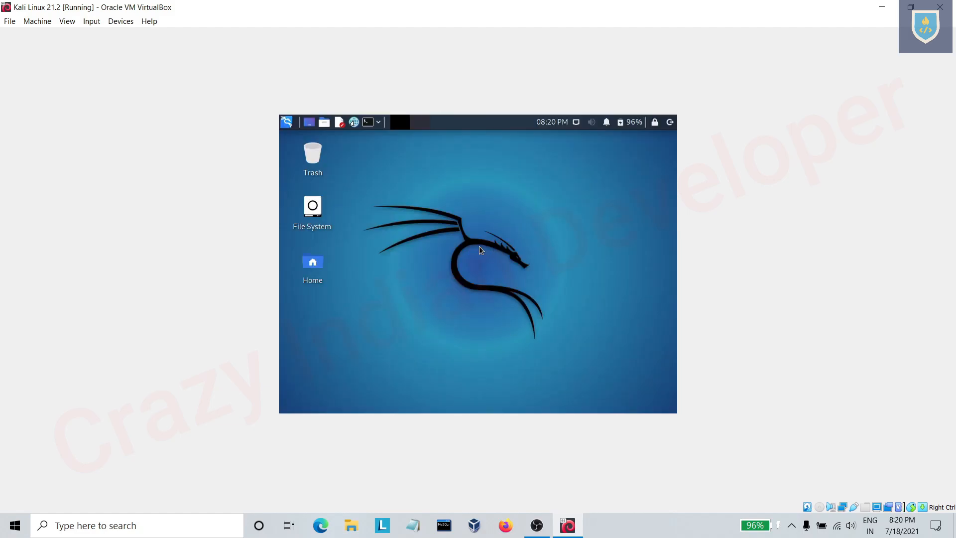
click(384, 130)
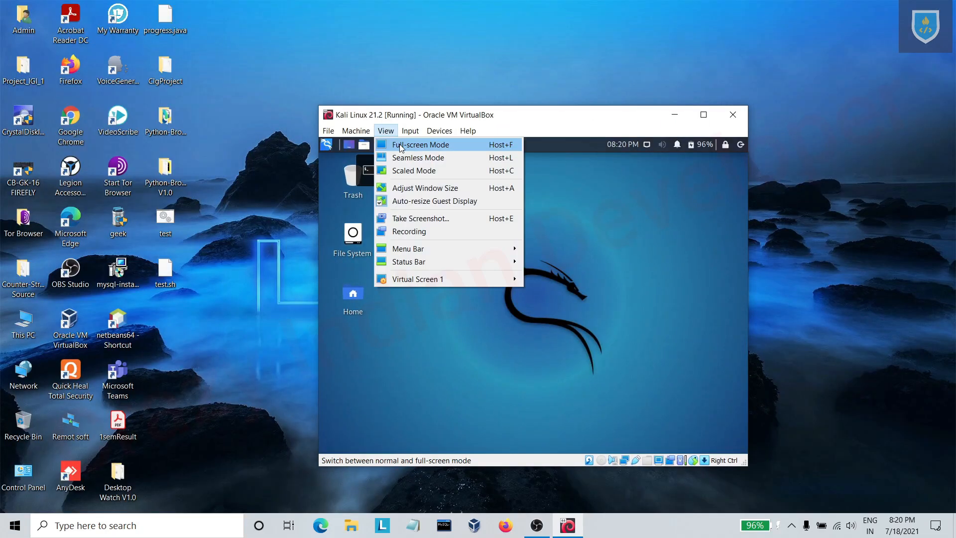
- Switch the VM to full-screen, launch and close Firefox, then open the Kali applications menu
click(419, 145)
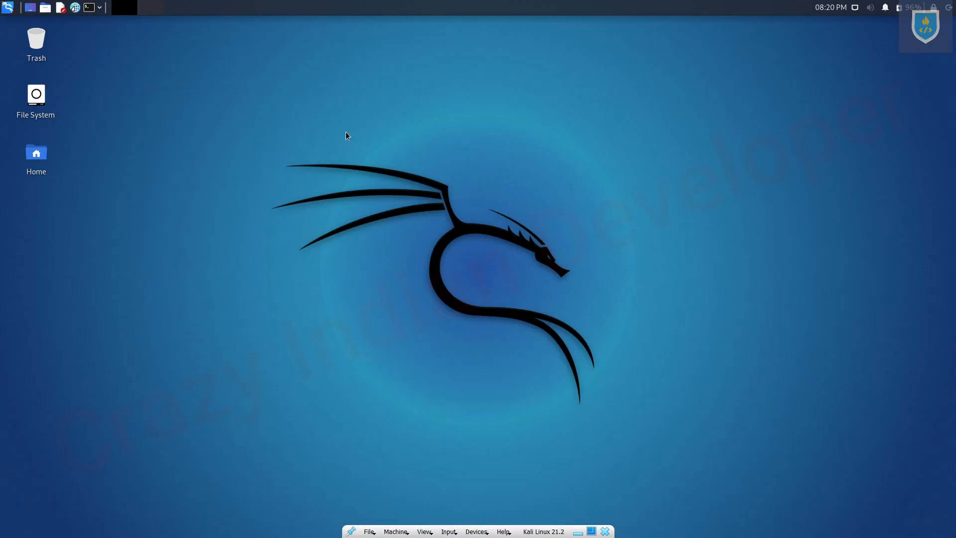
click(87, 7)
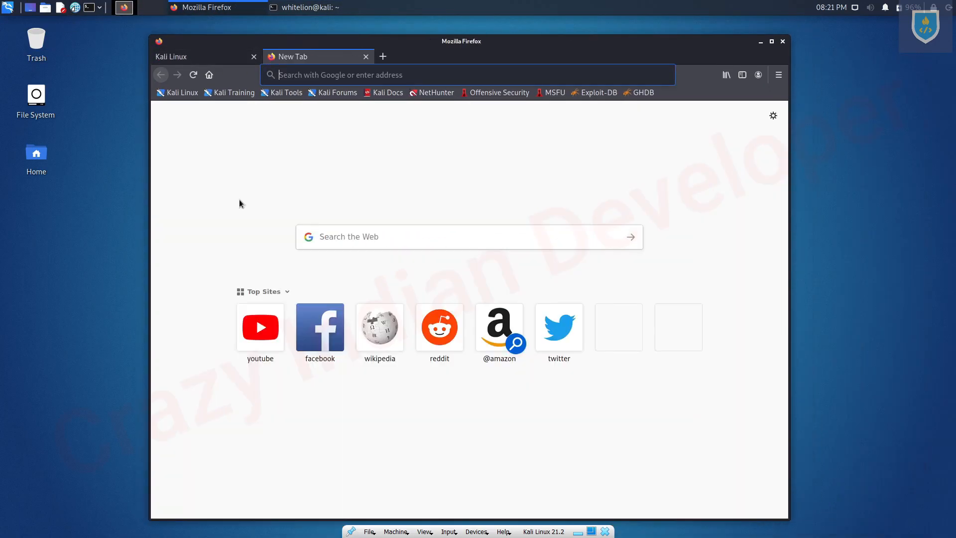
click(260, 327)
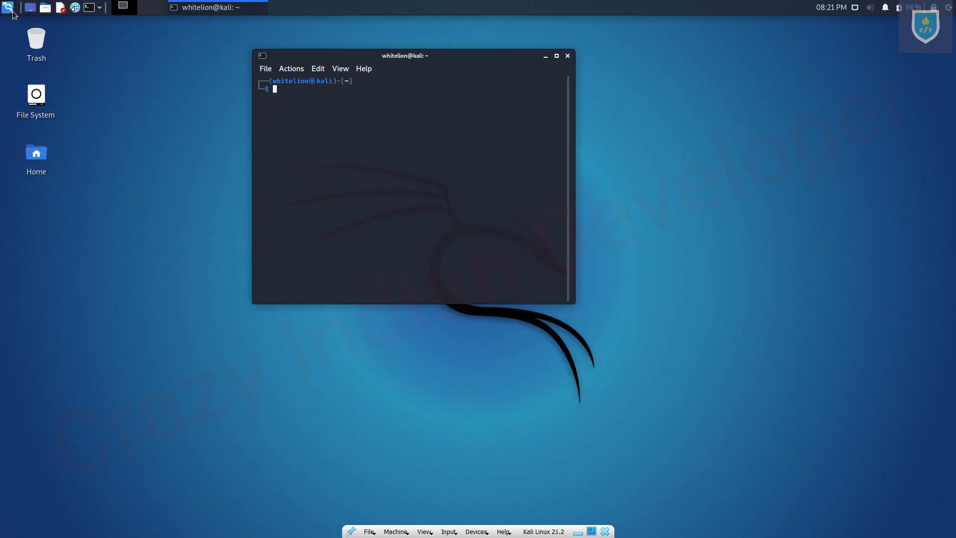
click(8, 7)
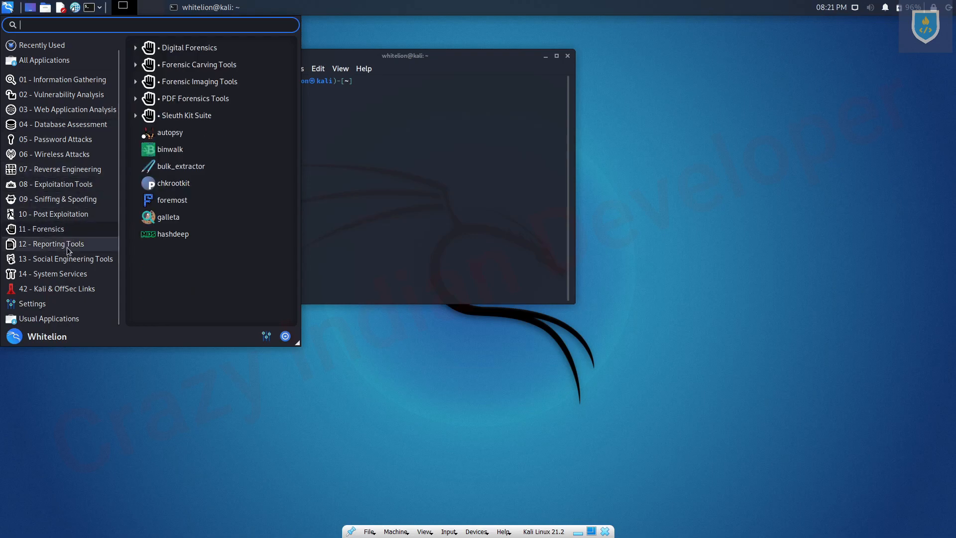